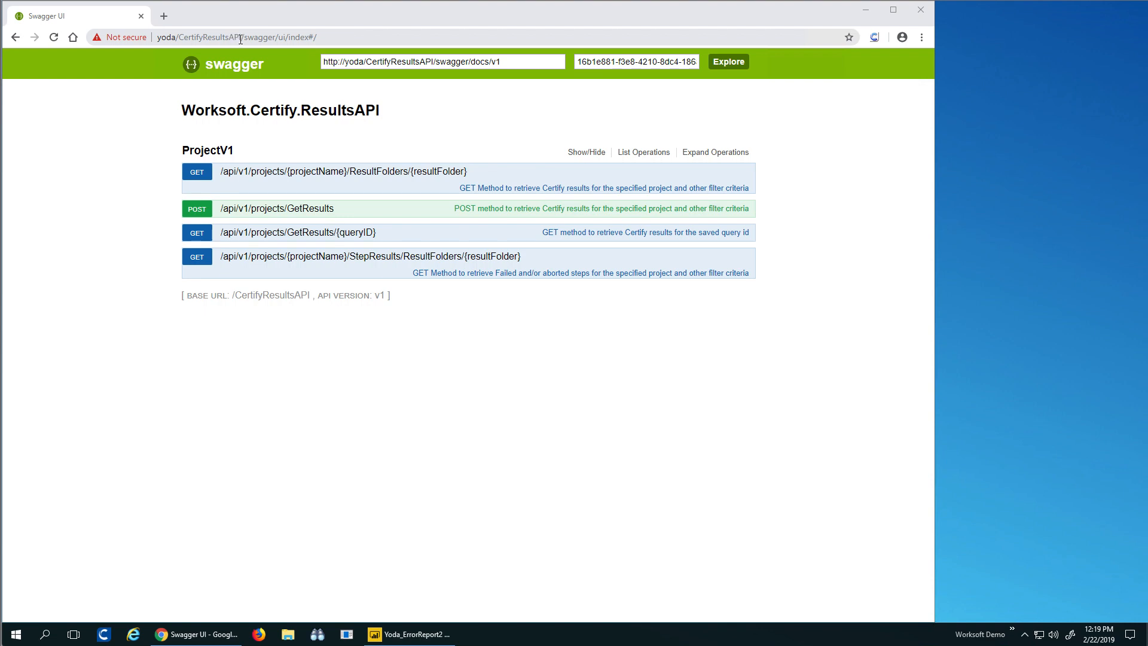
mouse_move(415, 357)
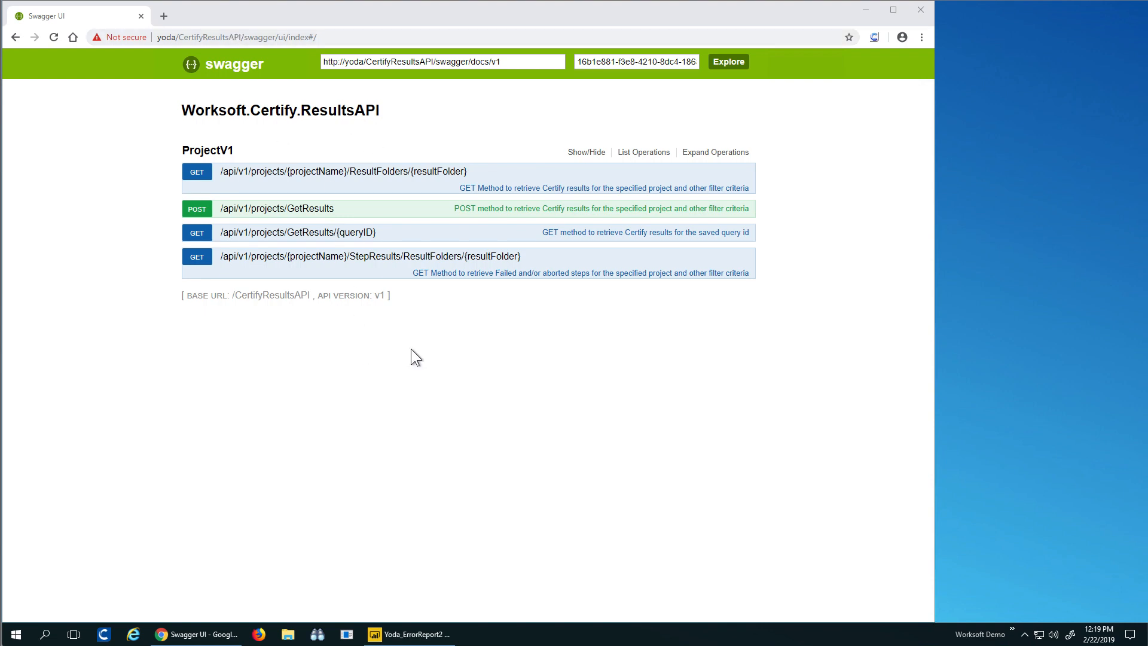
mouse_move(815, 394)
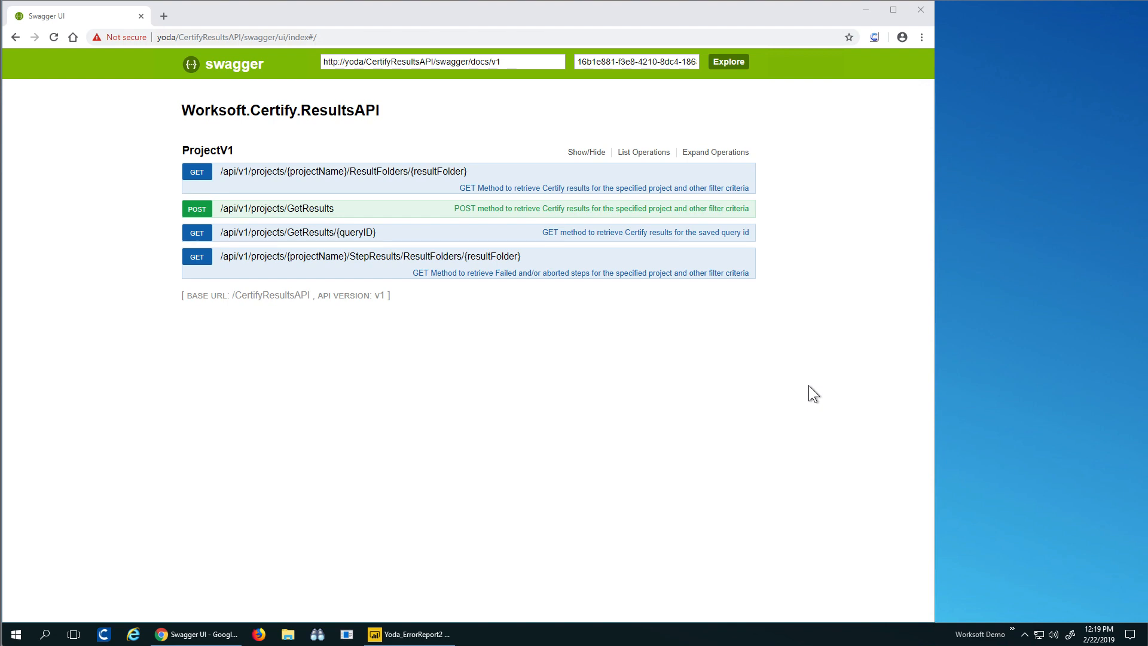
mouse_move(527, 217)
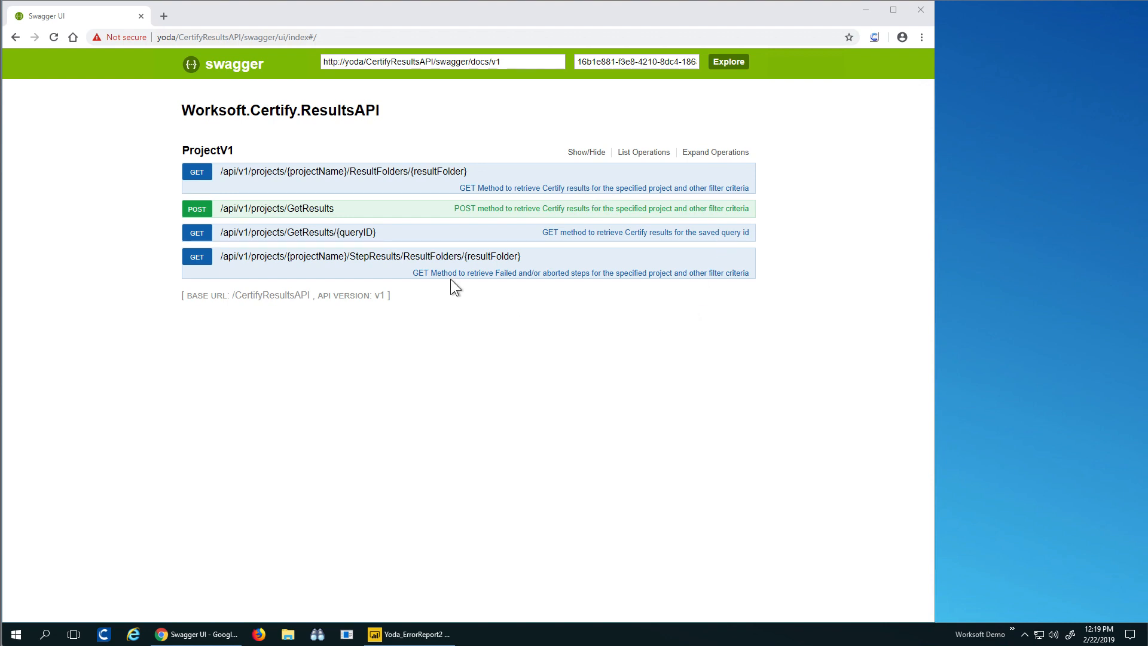
mouse_move(639, 286)
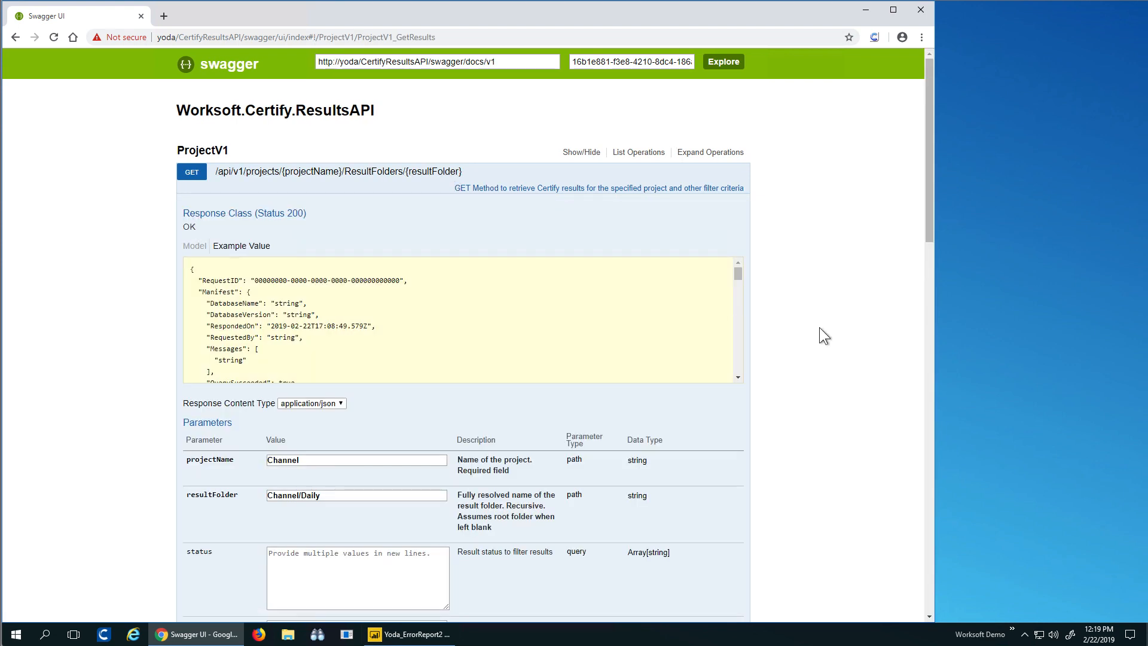
mouse_move(844, 340)
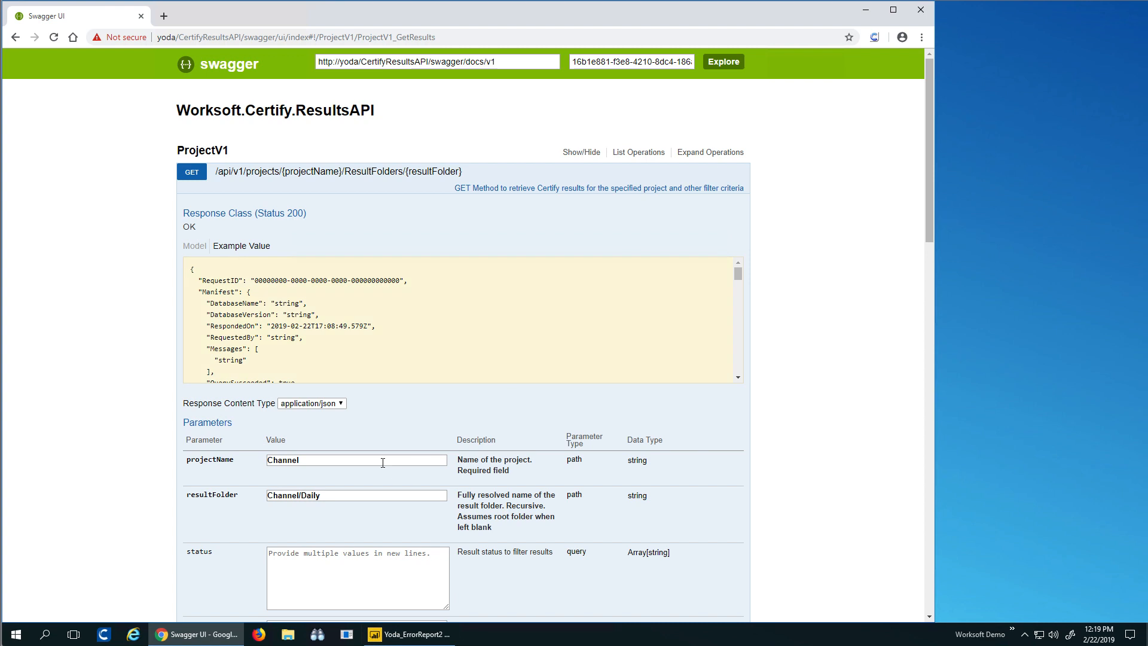
mouse_move(347, 510)
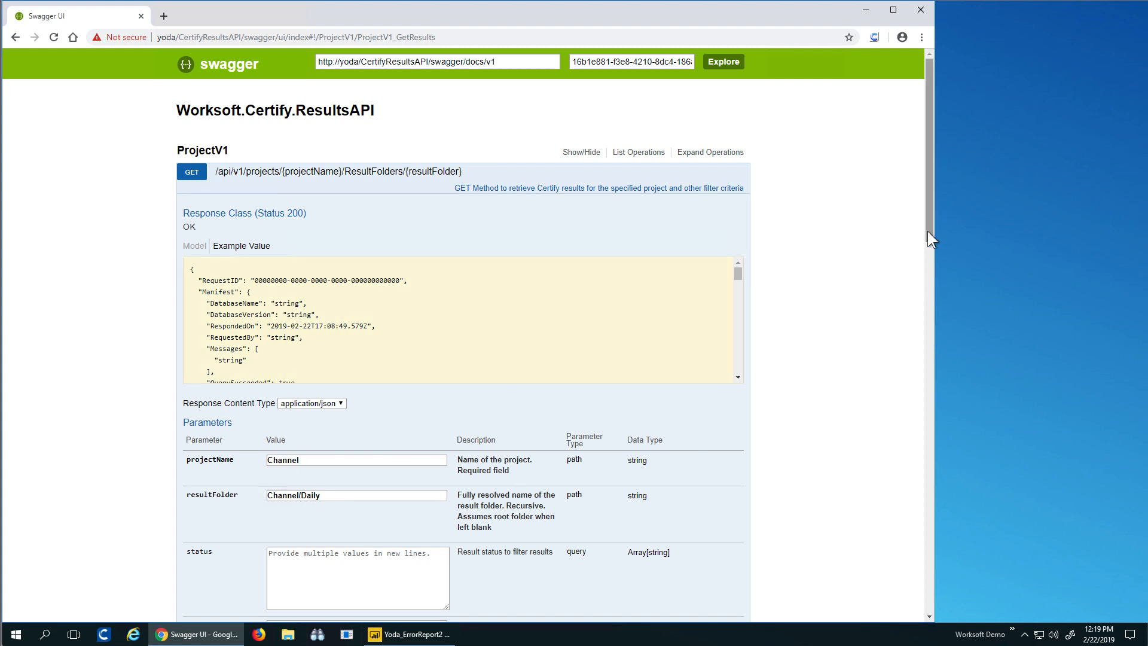
Step: Run the StepResults GET for project Channel, folder Channel/Daily via Try it out!
scroll("down", 3)
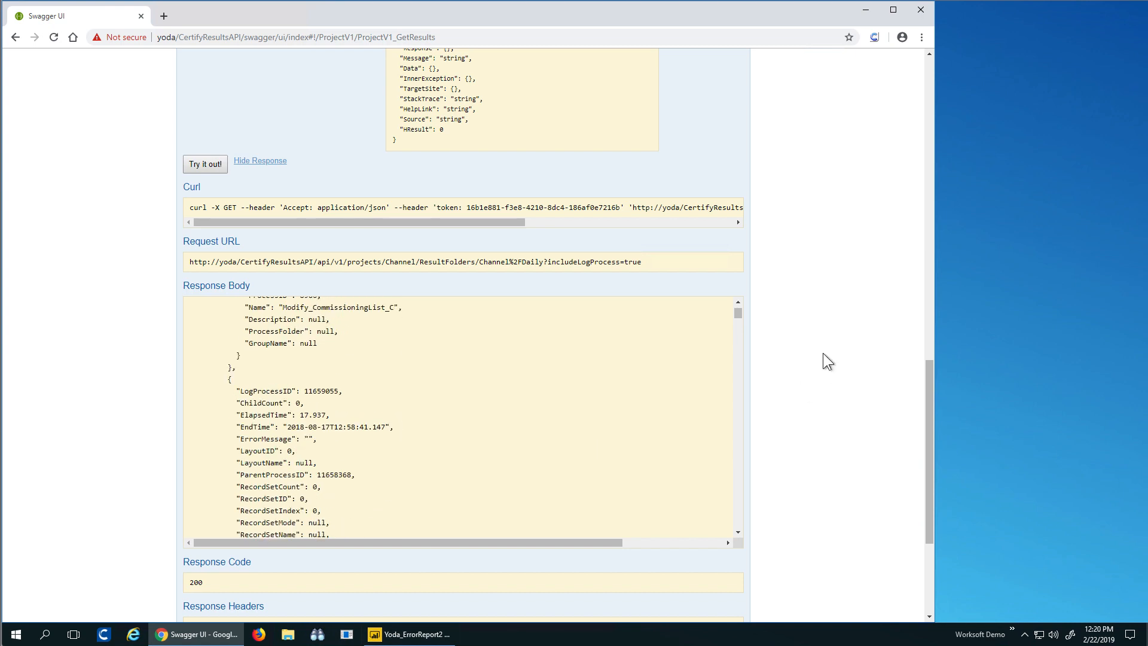
scroll("up", 3)
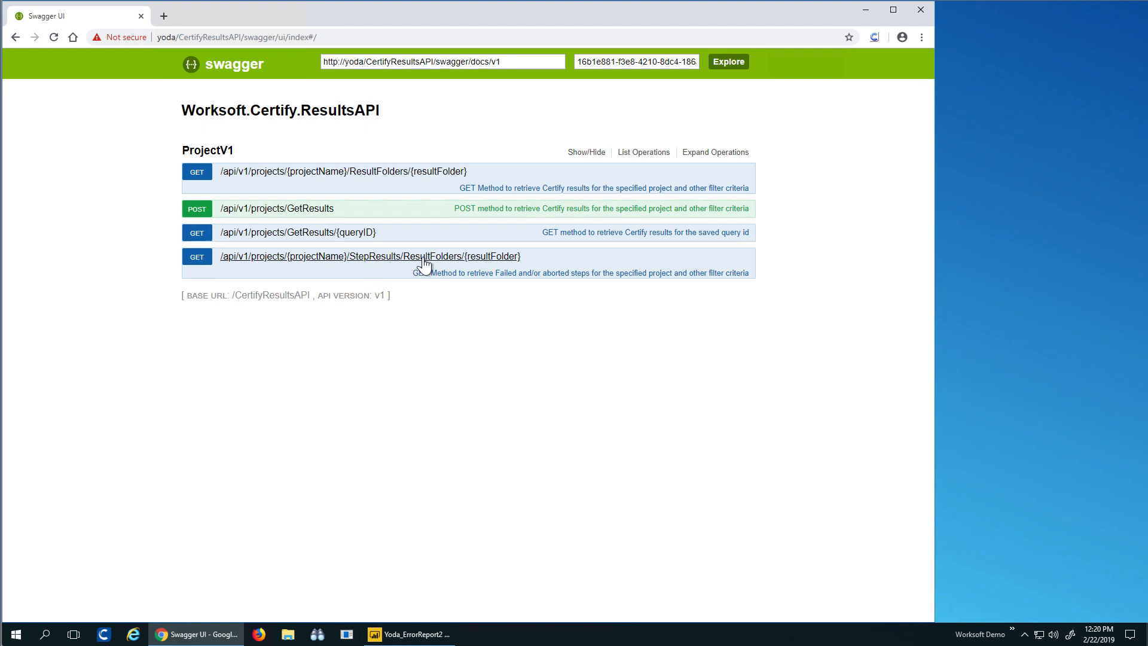
left_click(369, 255)
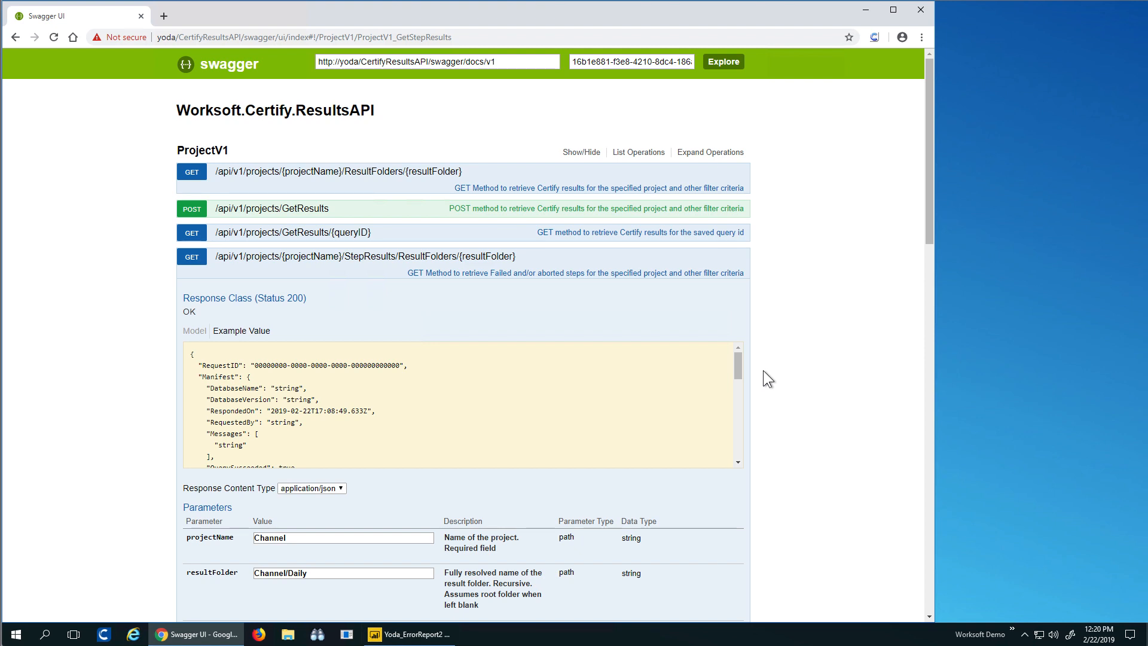
mouse_move(843, 322)
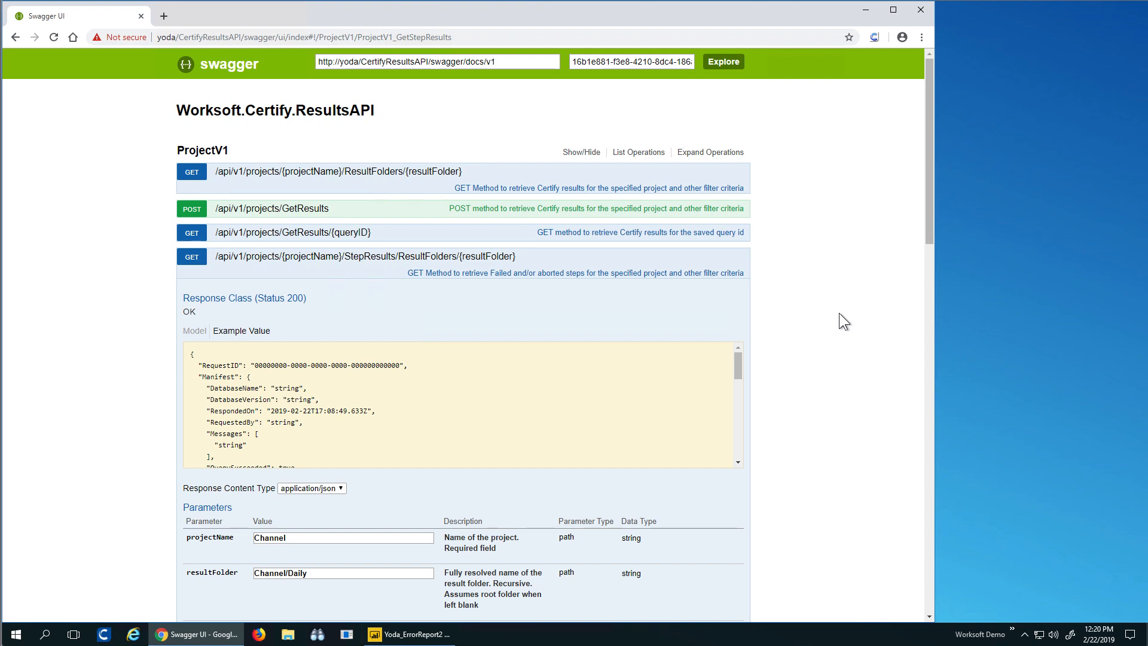
scroll("down", 3)
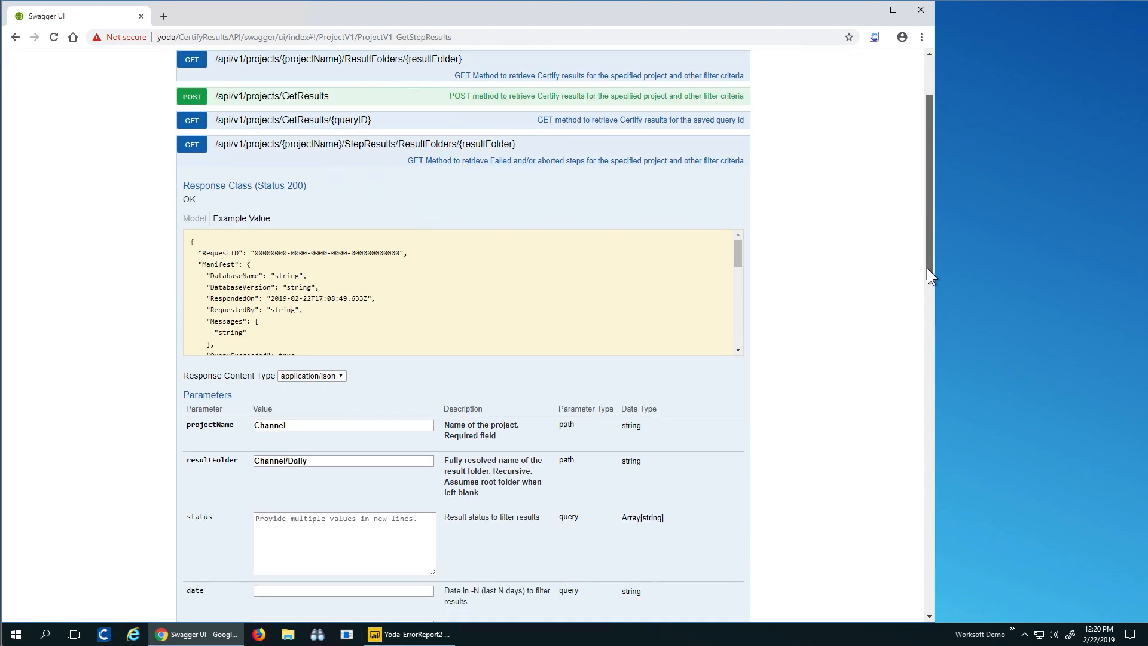
scroll("down", 3)
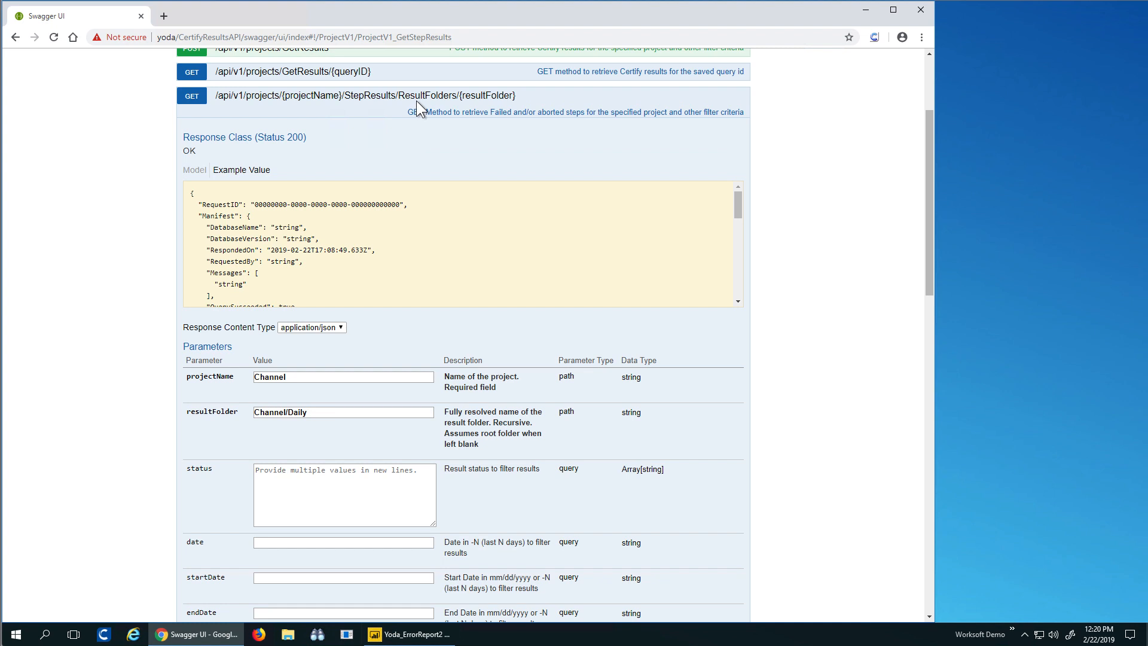
mouse_move(444, 248)
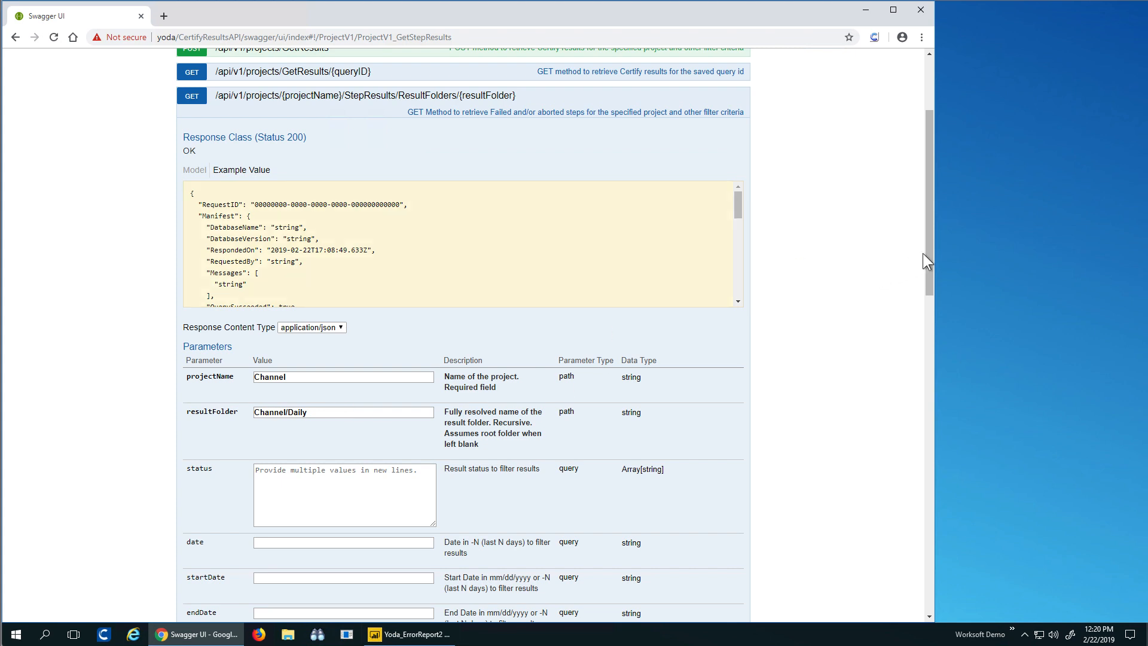
left_click(205, 209)
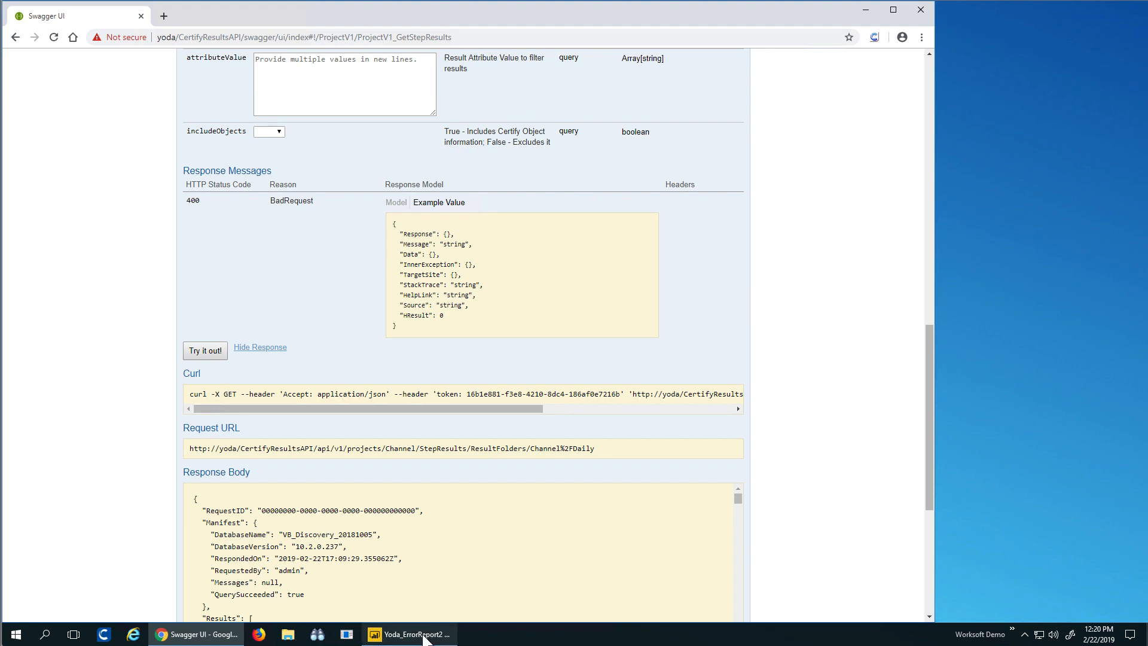
Step: Switch to the Yoda_ErrorReport2 report in Power BI Desktop from the taskbar
left_click(410, 633)
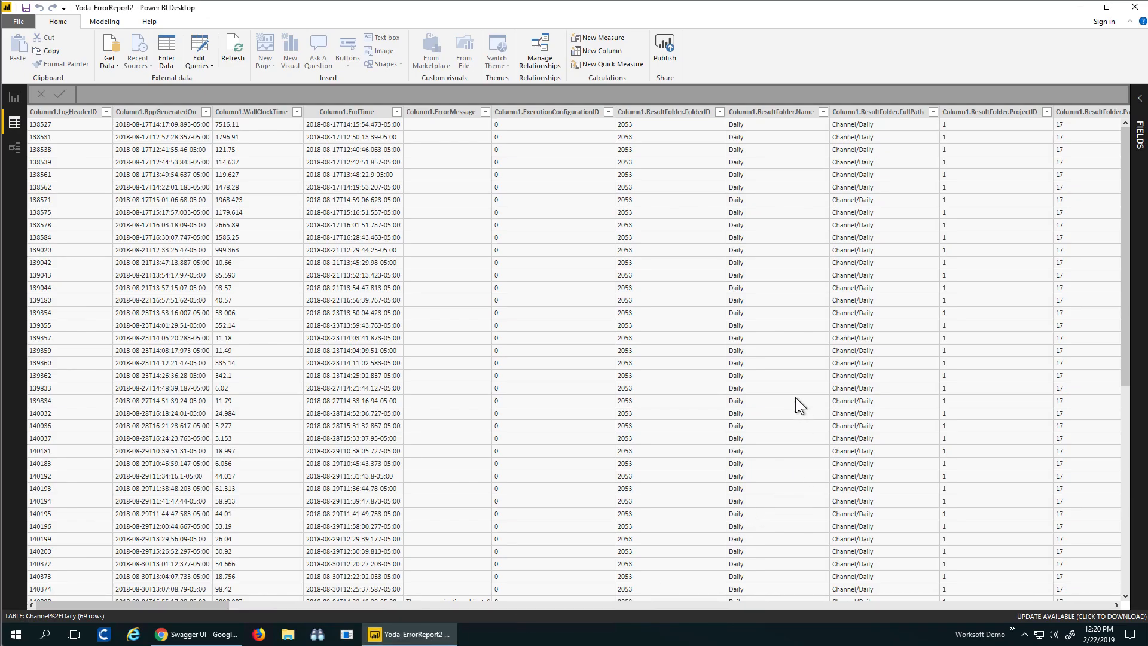
mouse_move(794, 395)
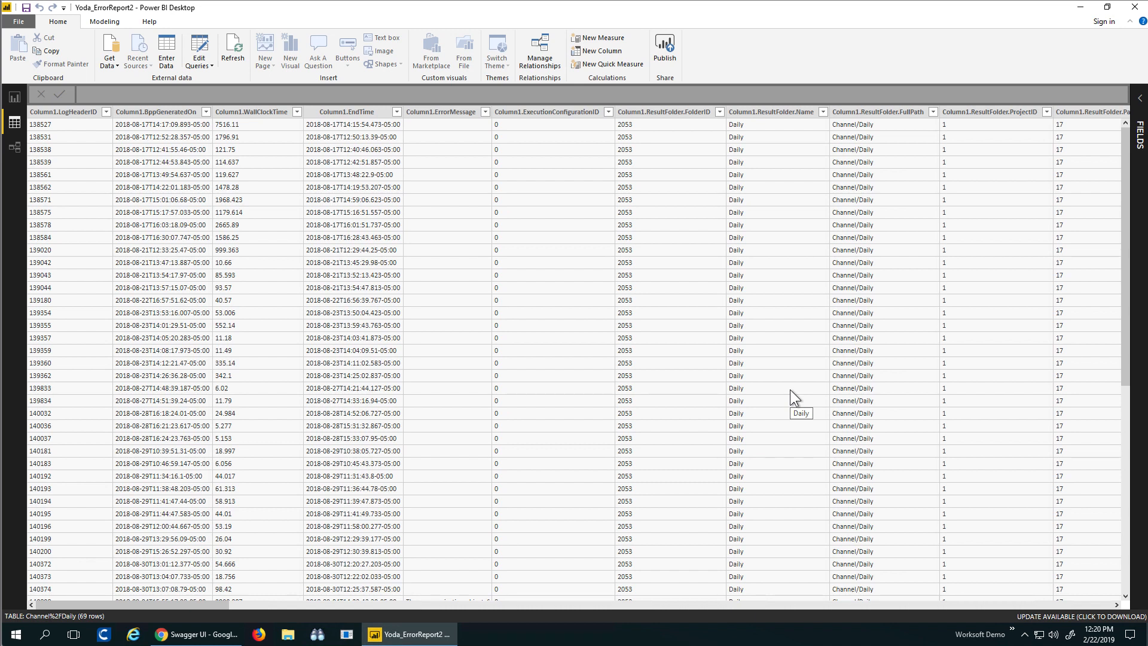
mouse_move(108, 238)
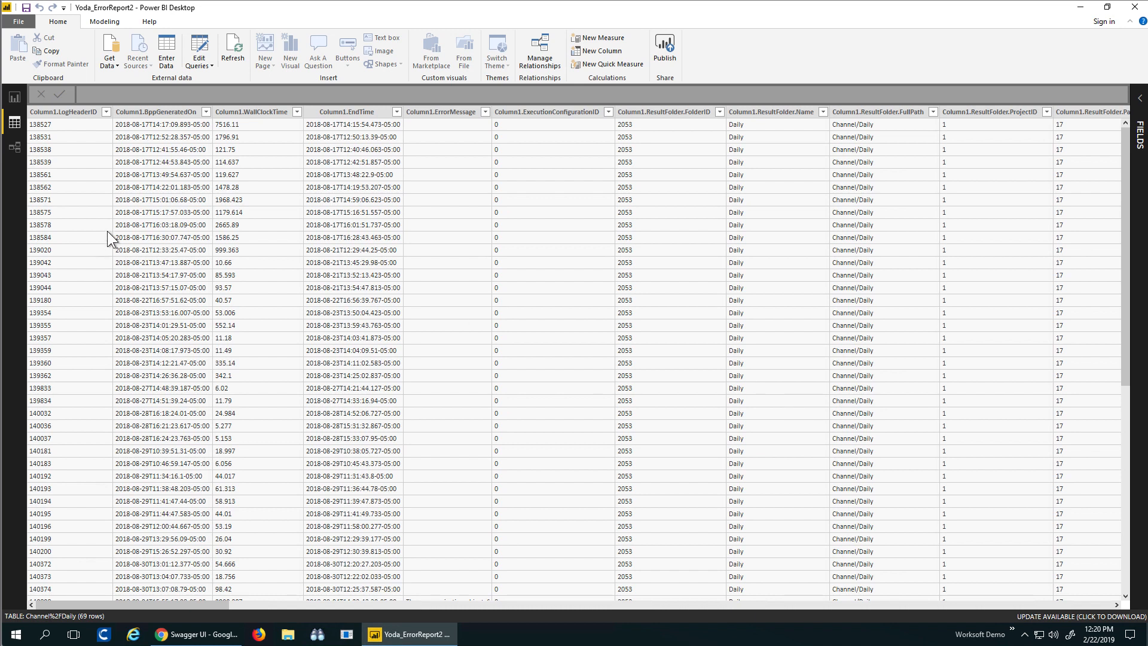
mouse_move(680, 453)
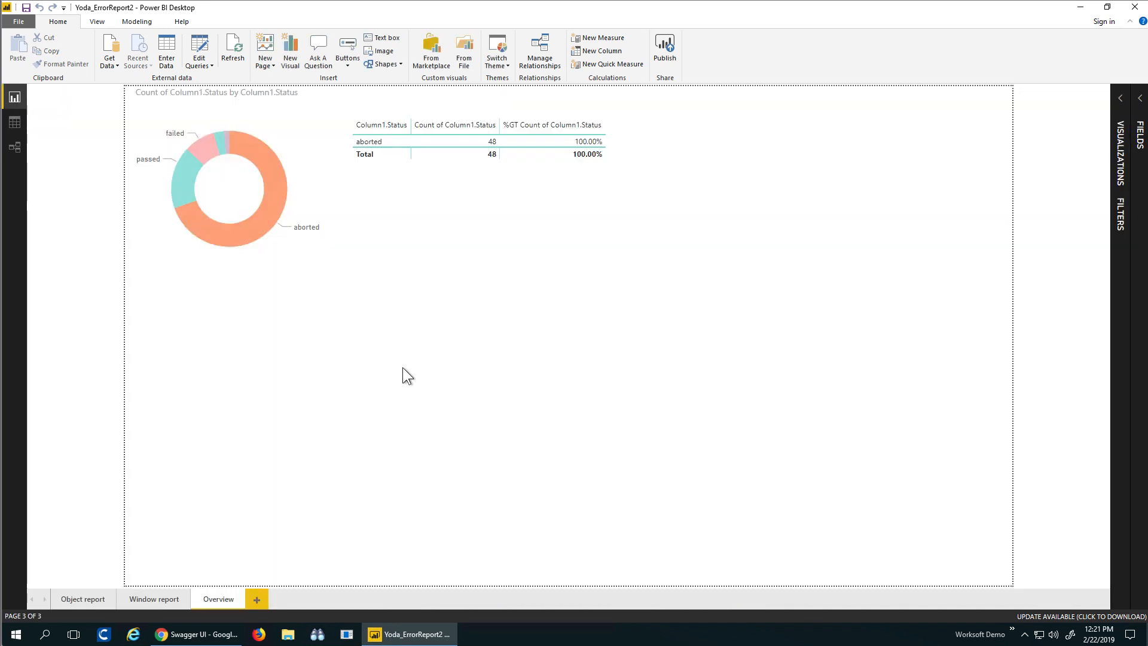
Step: Clear the aborted filter so the Overview table totals 69, then go to the Window report page
left_click(249, 182)
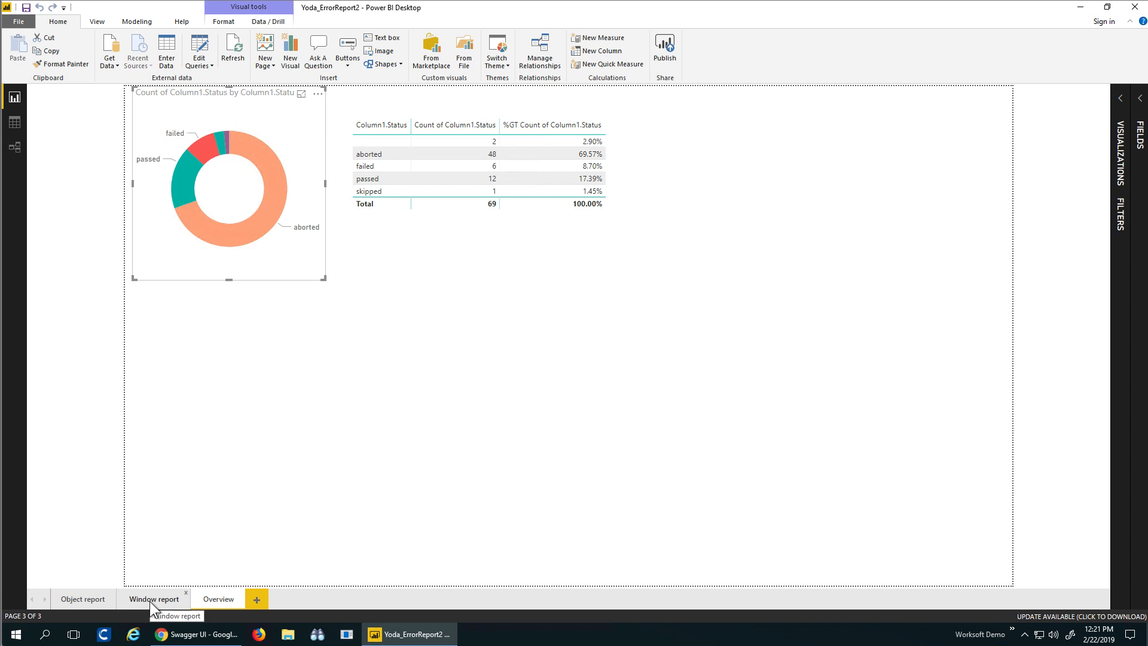
left_click(155, 598)
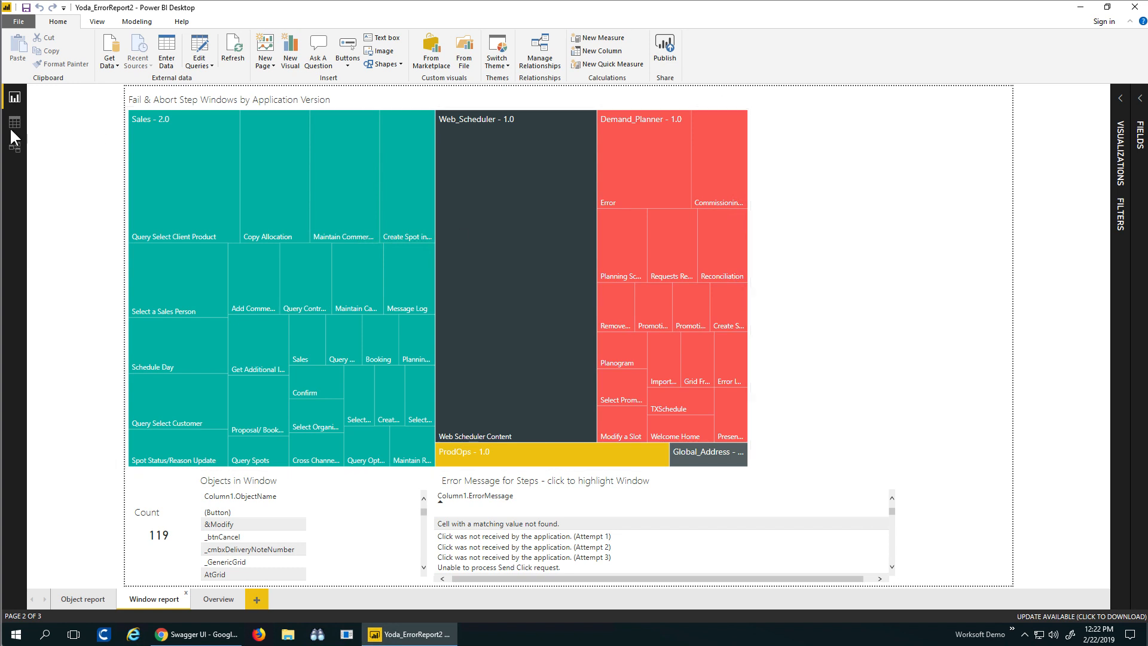
Step: Cross-highlight windows for Query Select Client Product, Demand_Planner Error and the timeout errors
left_click(12, 123)
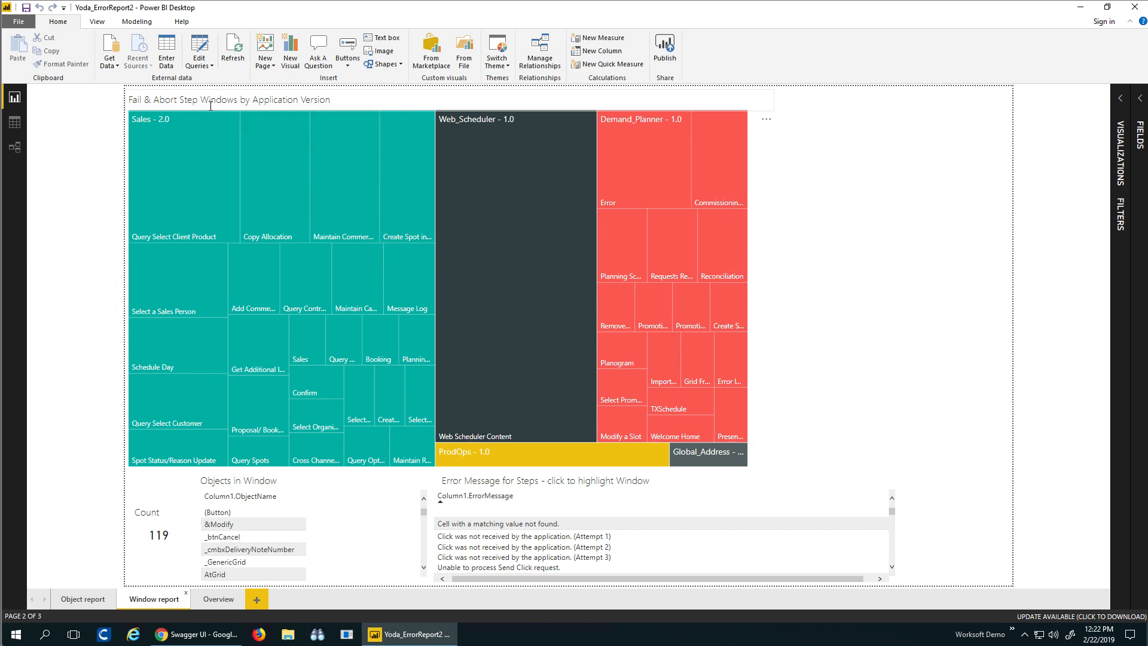
mouse_move(263, 243)
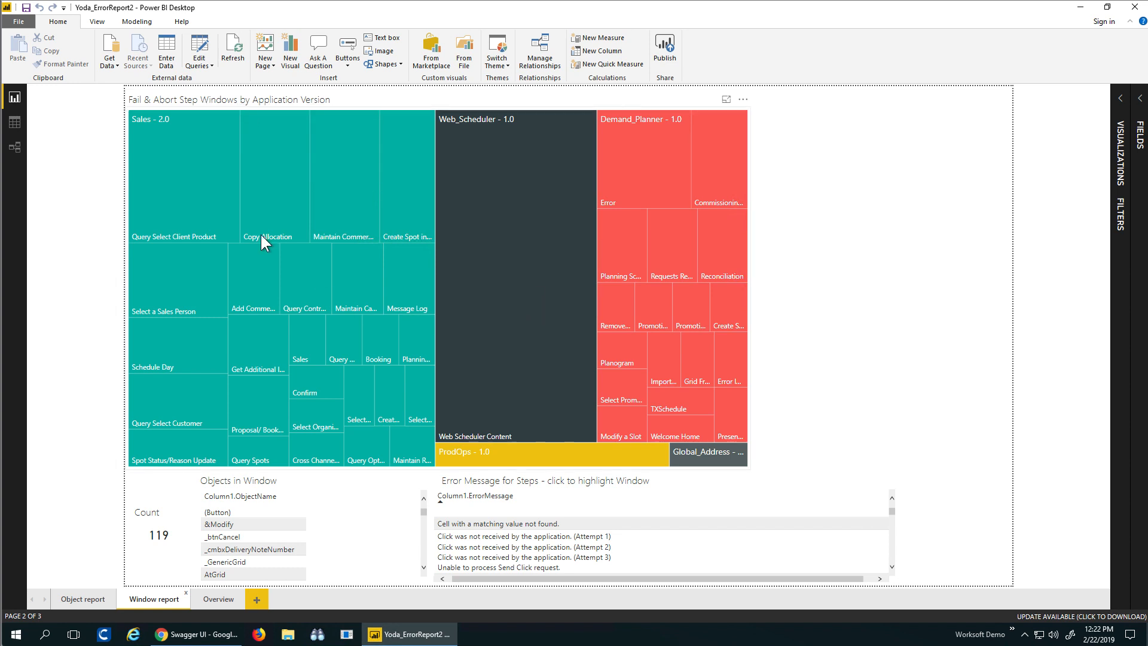
left_click(183, 176)
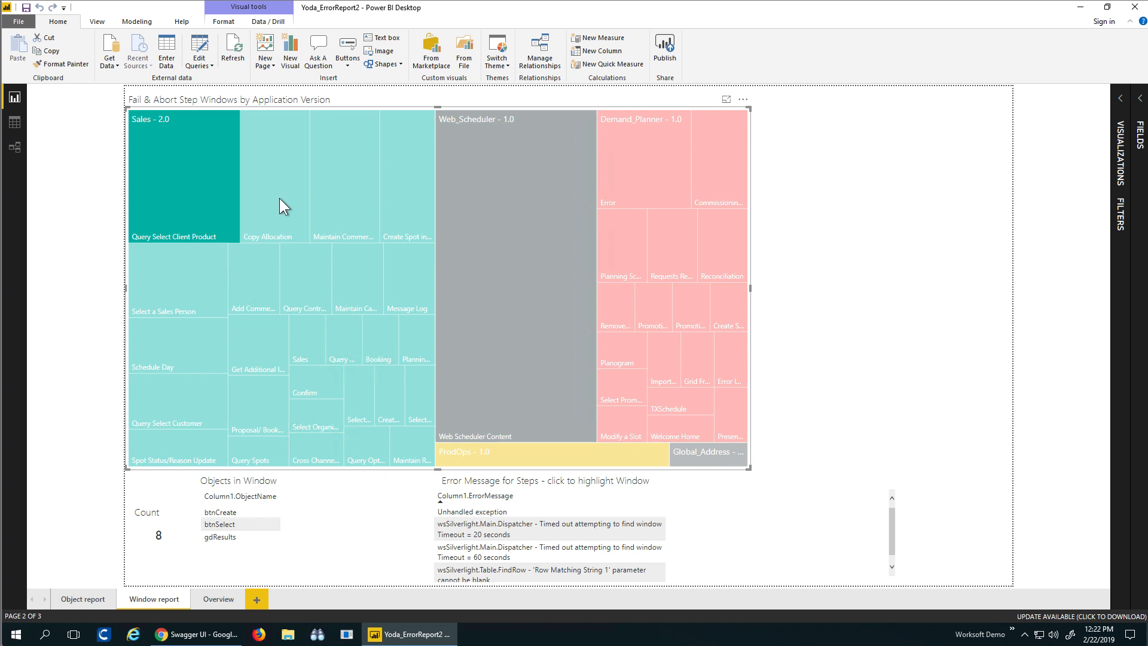
left_click(252, 278)
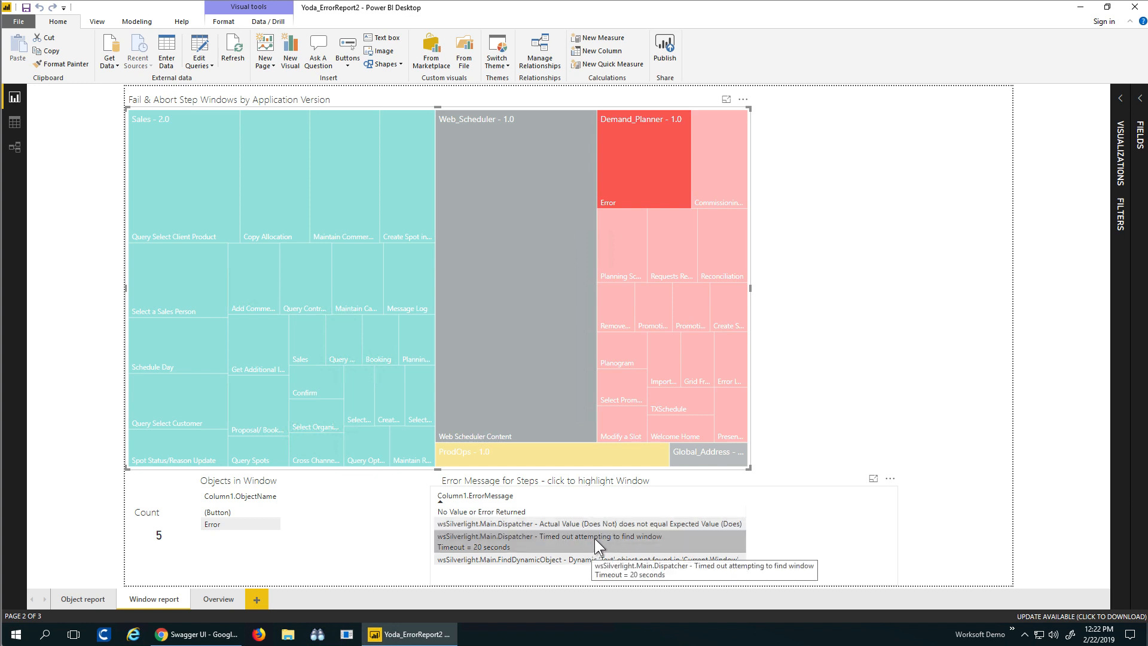
left_click(226, 524)
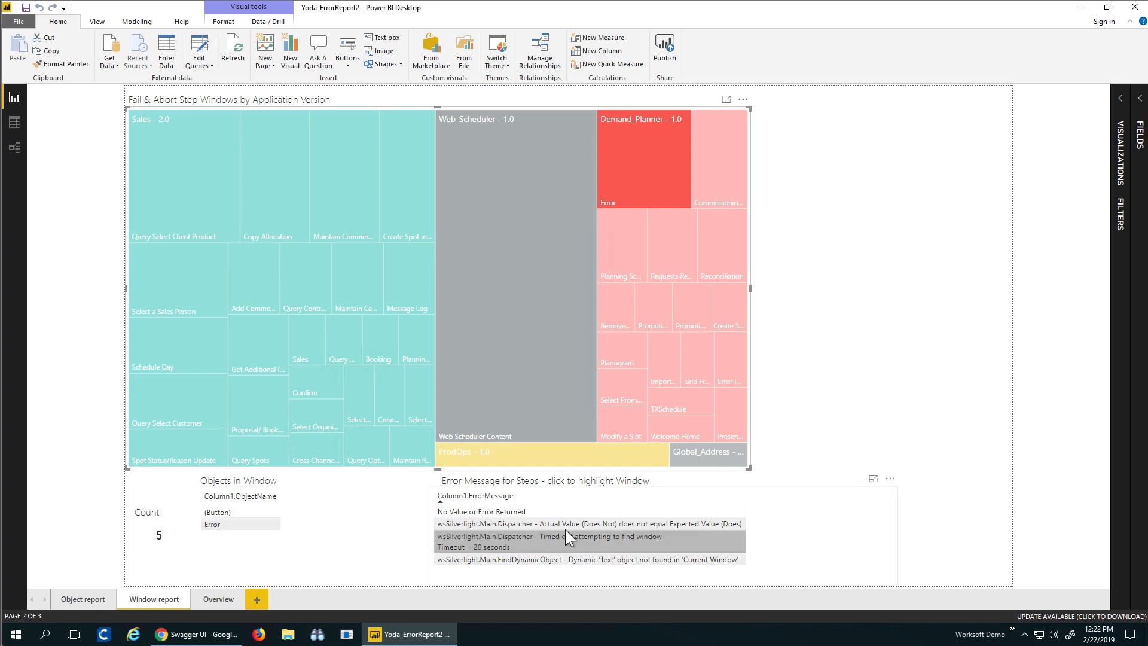
left_click(586, 523)
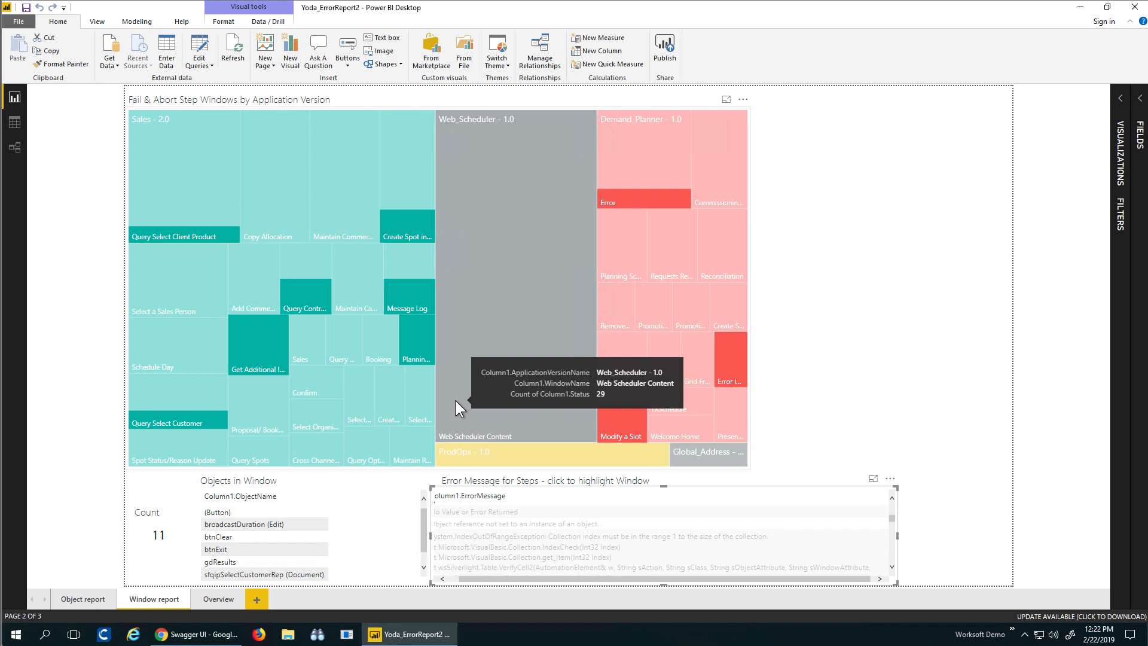
Step: Filter to the Demand_Planner Error window, then move to the Object report page
left_click(621, 196)
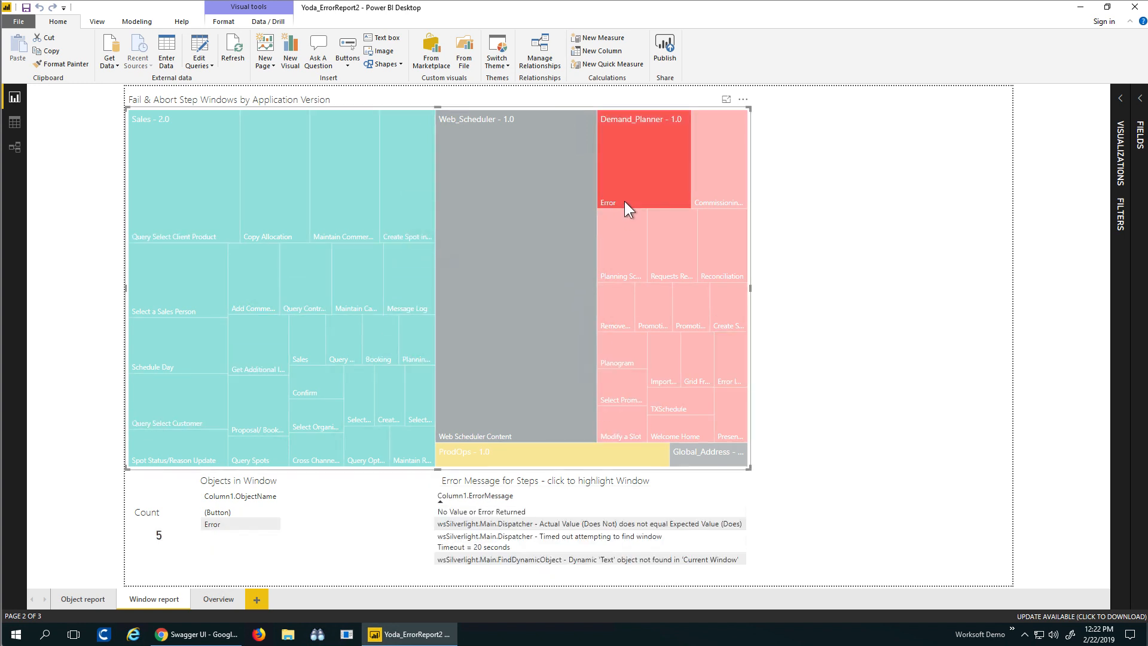
left_click(82, 599)
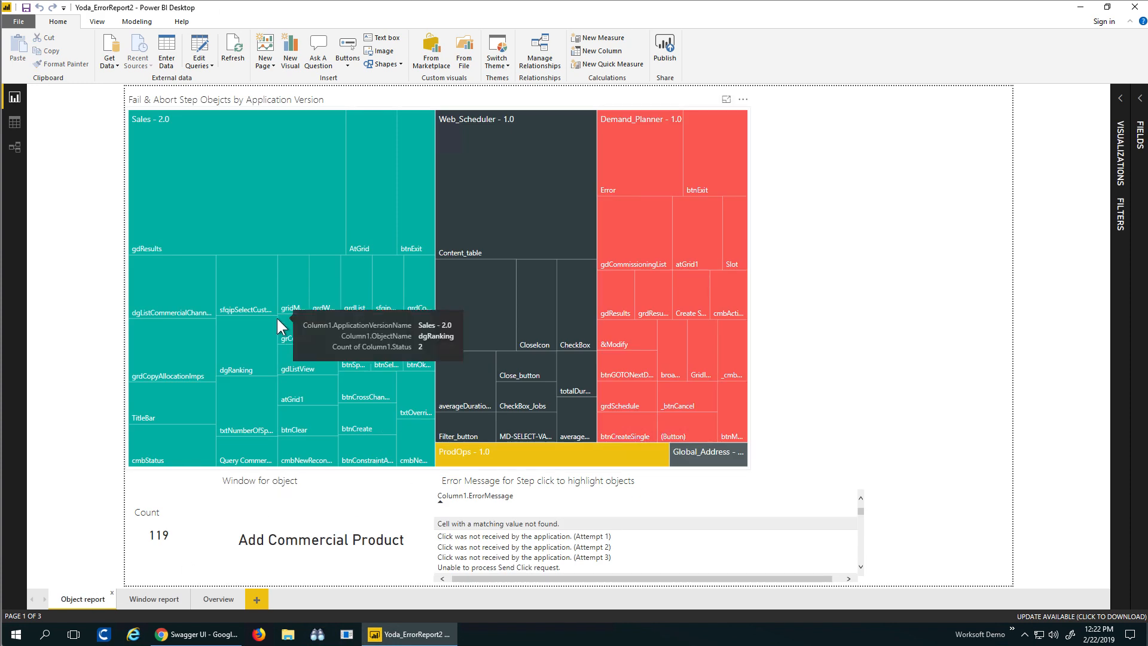
Step: Cross-filter the Object report to the gdResults object, showing 17 results
left_click(281, 325)
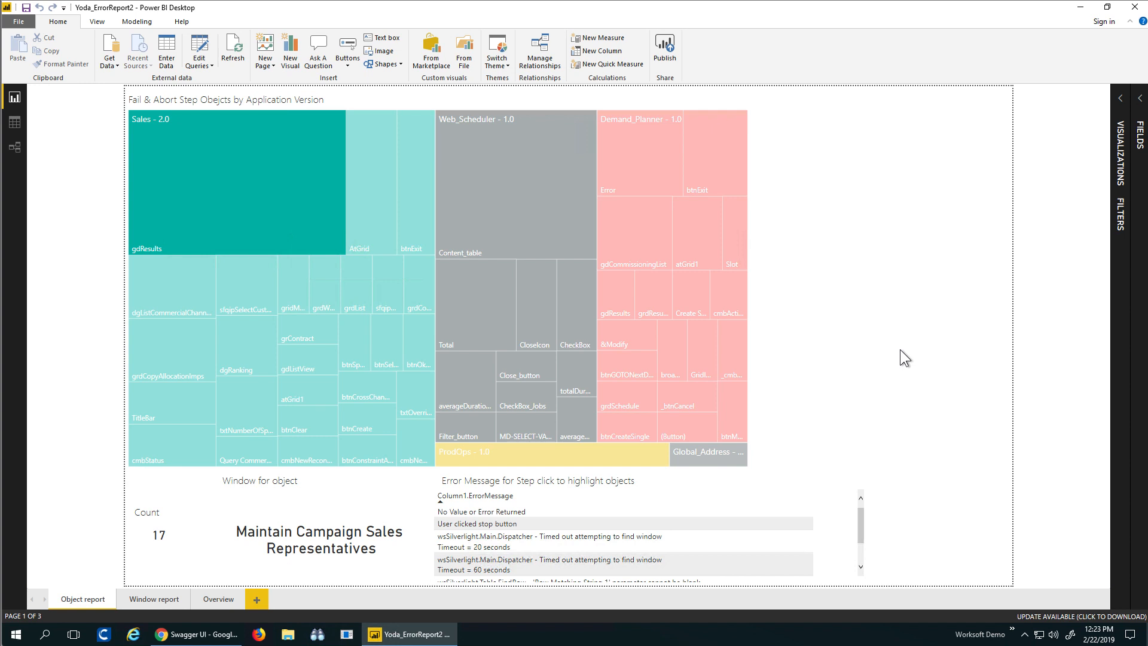
mouse_move(633, 126)
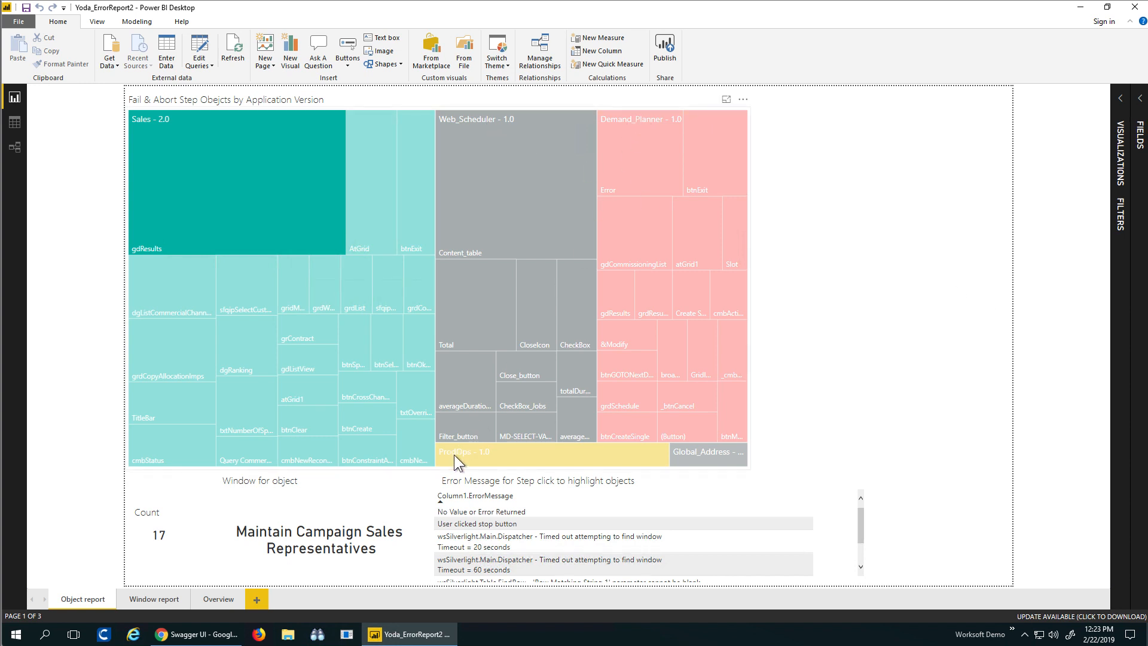
mouse_move(865, 306)
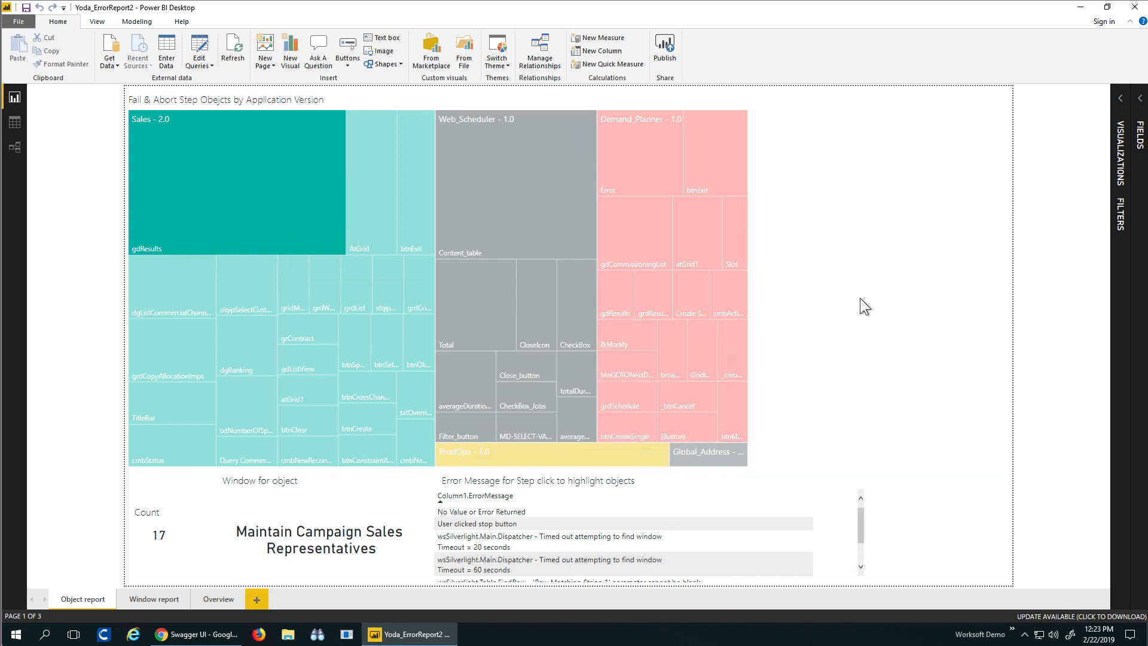
mouse_move(277, 202)
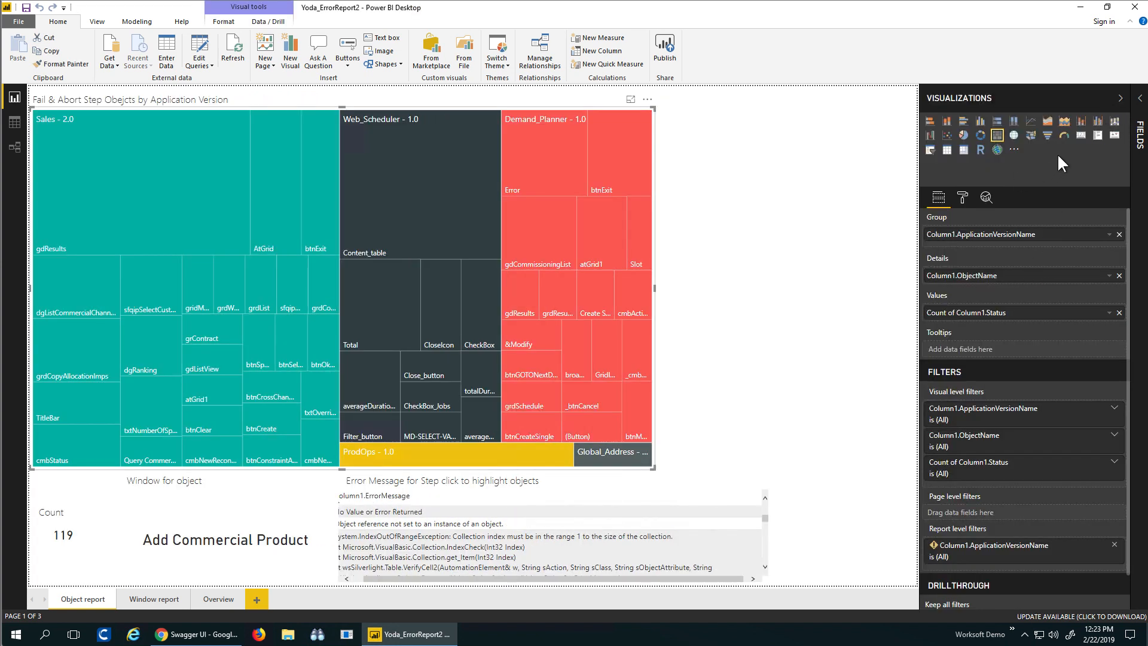
mouse_move(1082, 135)
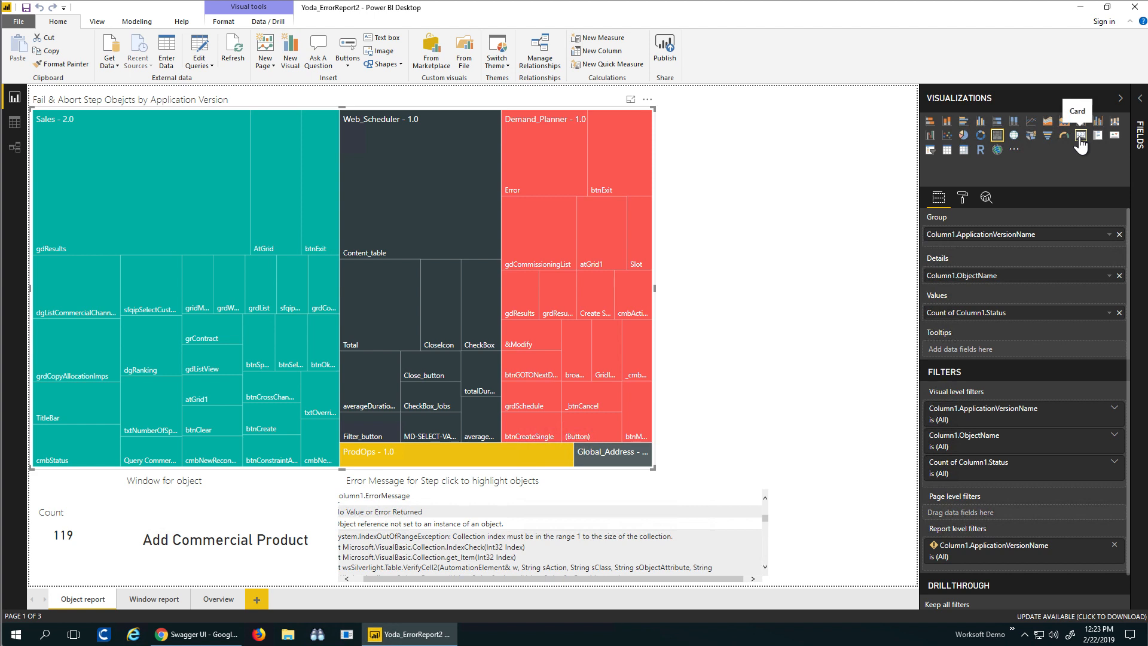
Step: Insert a new empty card visual beside the object treemap, keeping the count at 119
left_click(1080, 135)
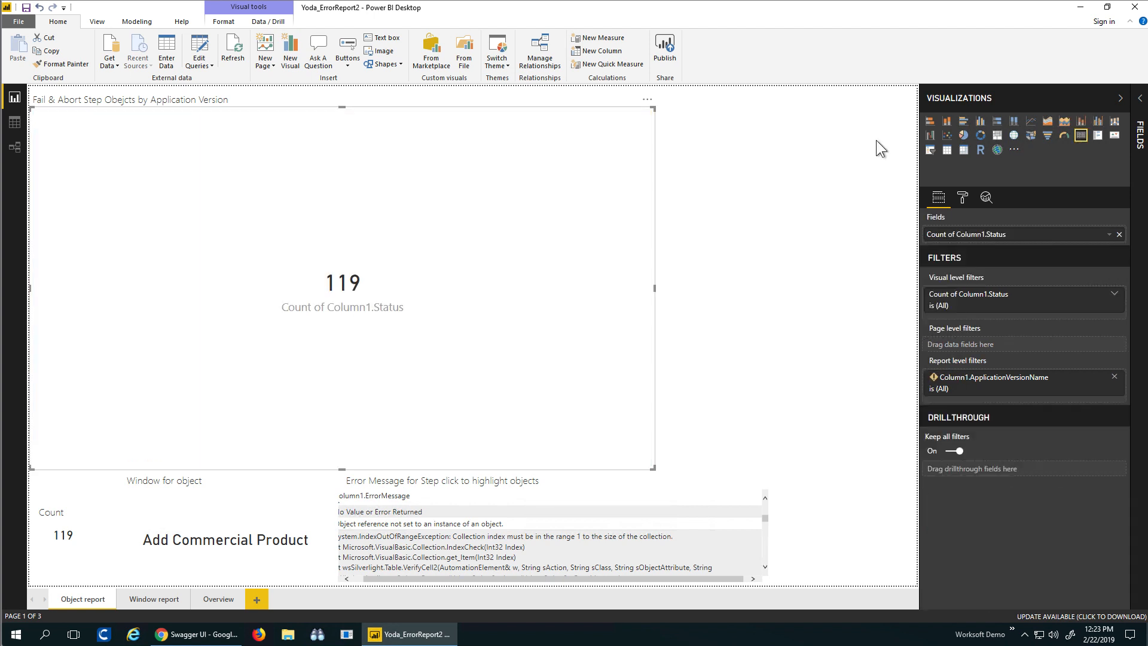
mouse_move(347, 164)
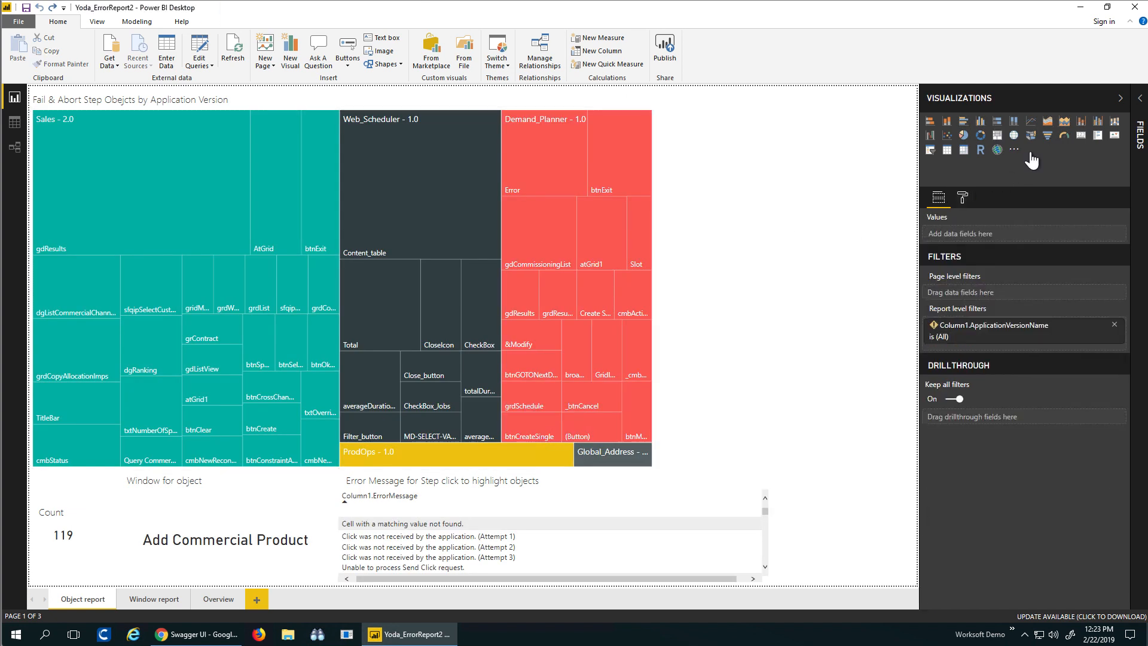
left_click(1080, 135)
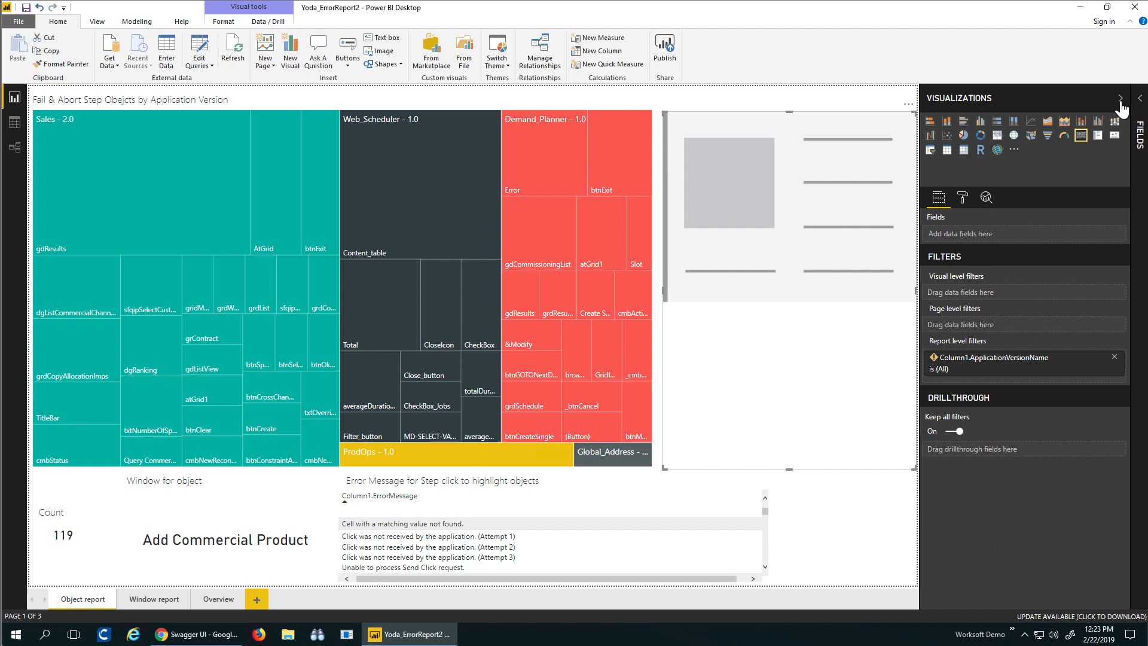
Step: Bind Column1.StartingProcessFullName from Channel%2FDaily to the new card
left_click(1121, 108)
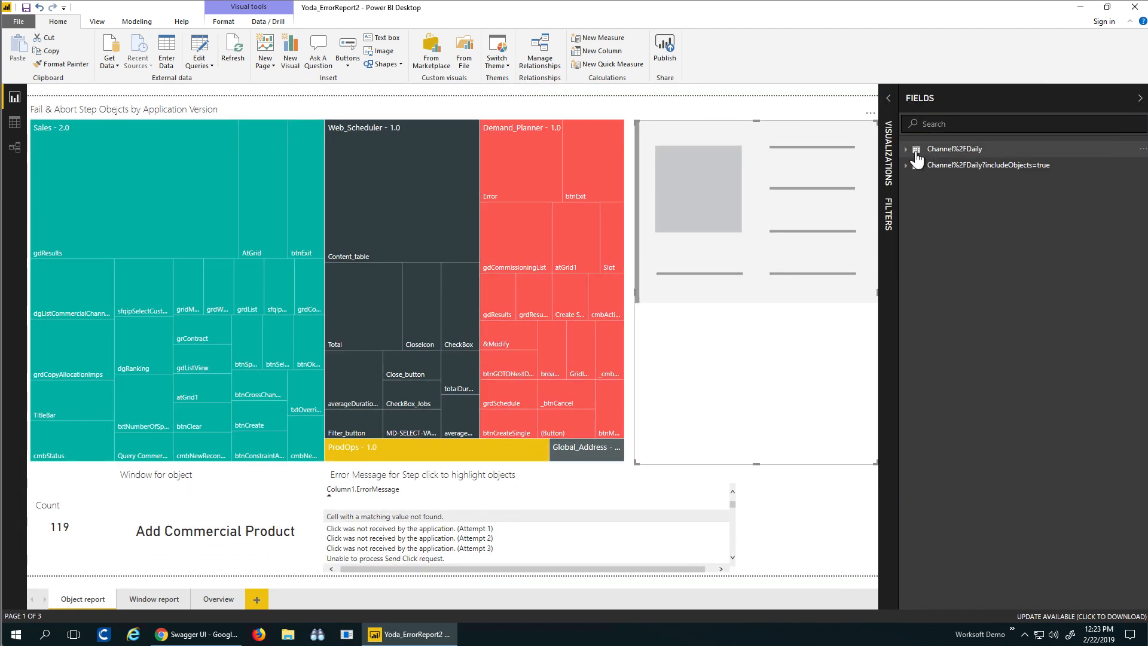
left_click(906, 149)
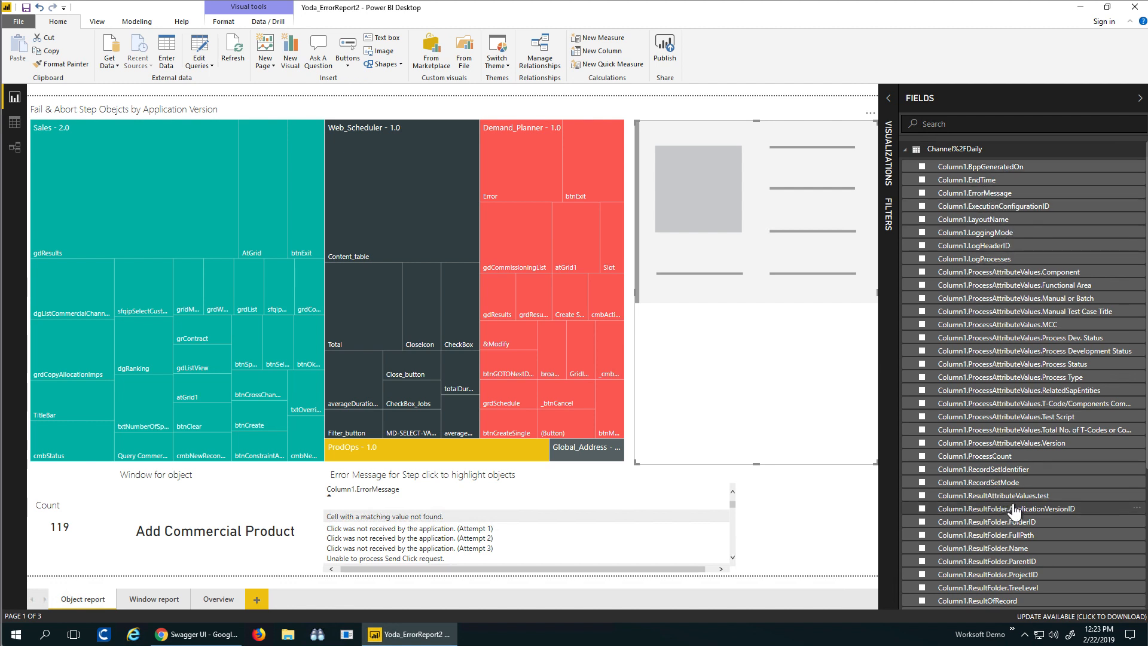
mouse_move(1023, 430)
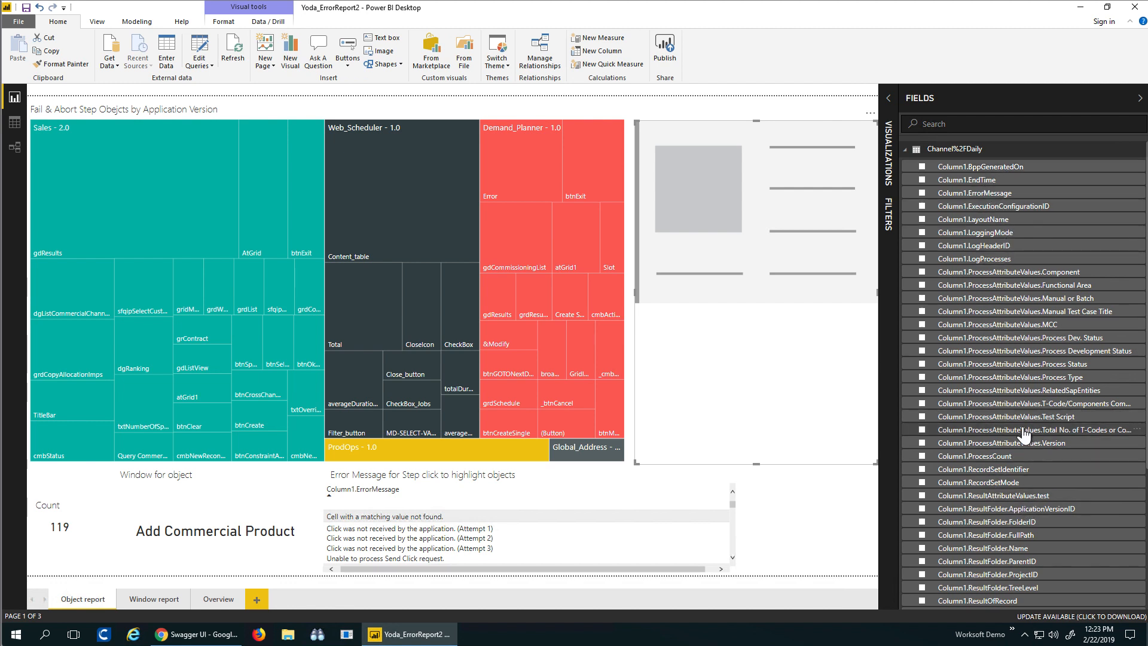
scroll("down", 3)
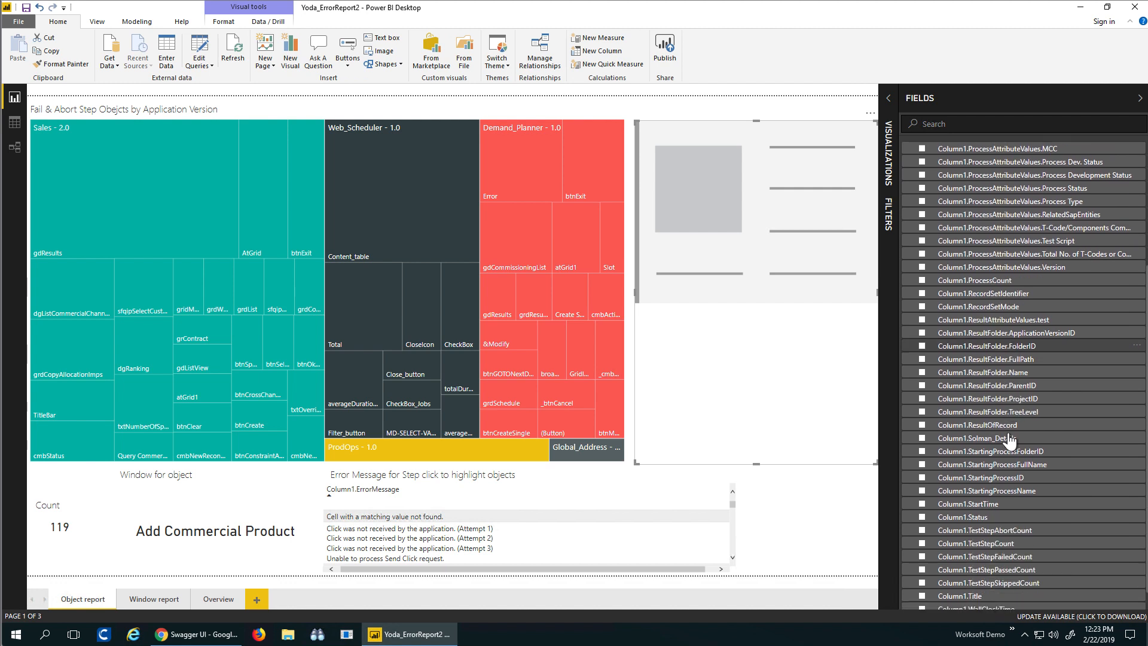
scroll("down", 3)
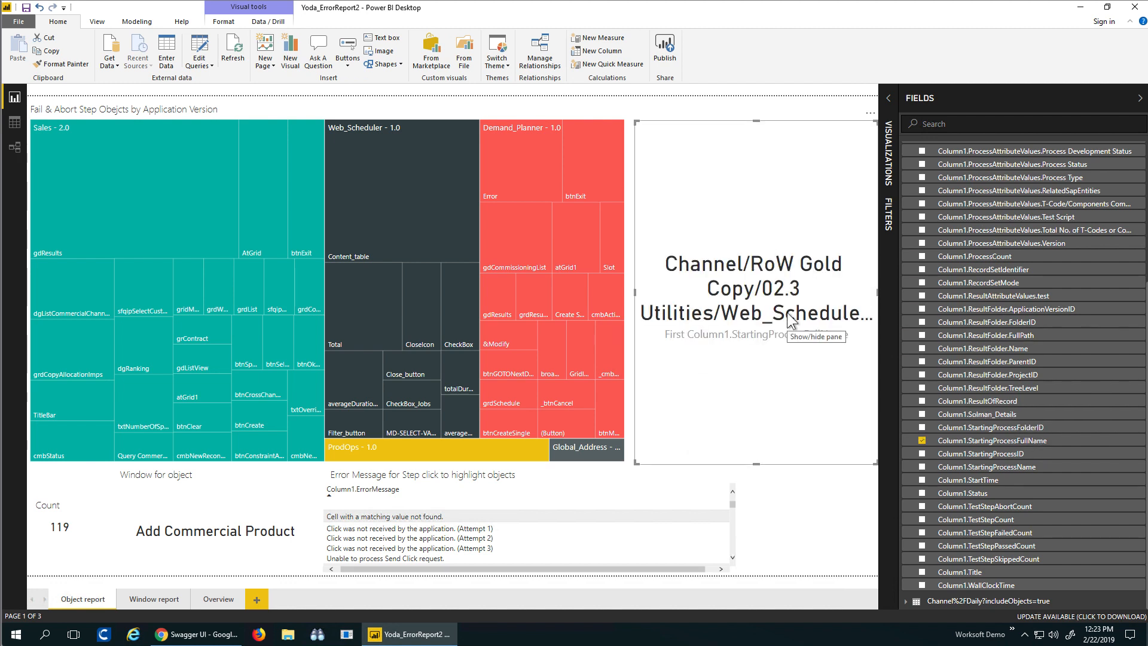
mouse_move(789, 322)
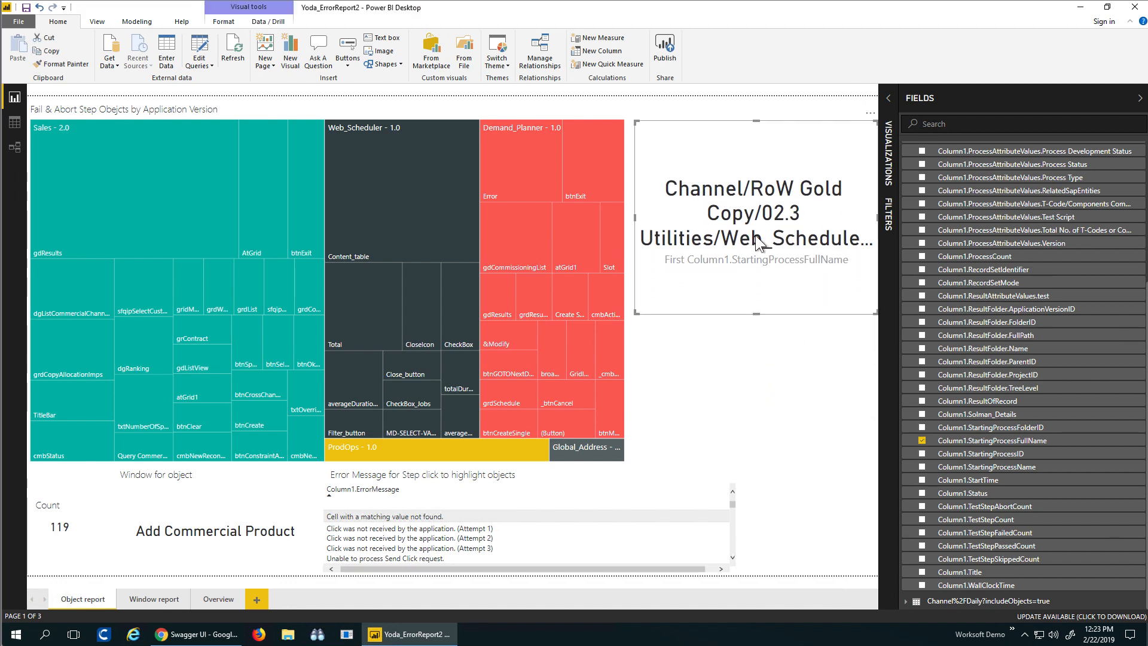
mouse_move(790, 366)
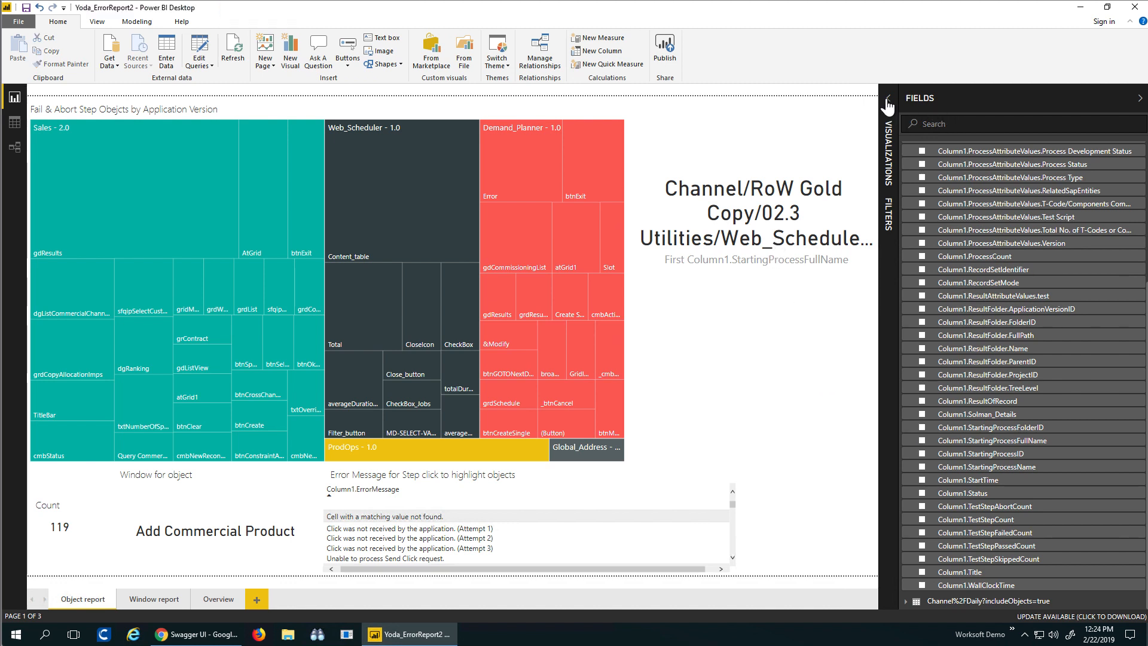
Step: Add a second card showing StartingProcessID 10105 below the name card
left_click(887, 107)
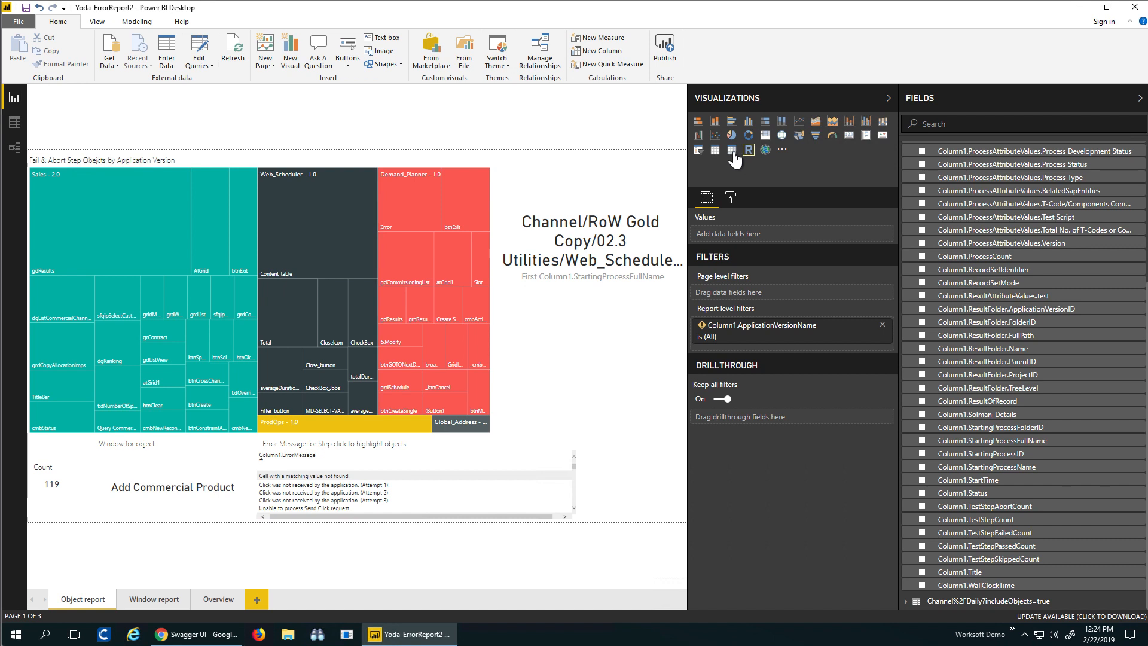
left_click(848, 135)
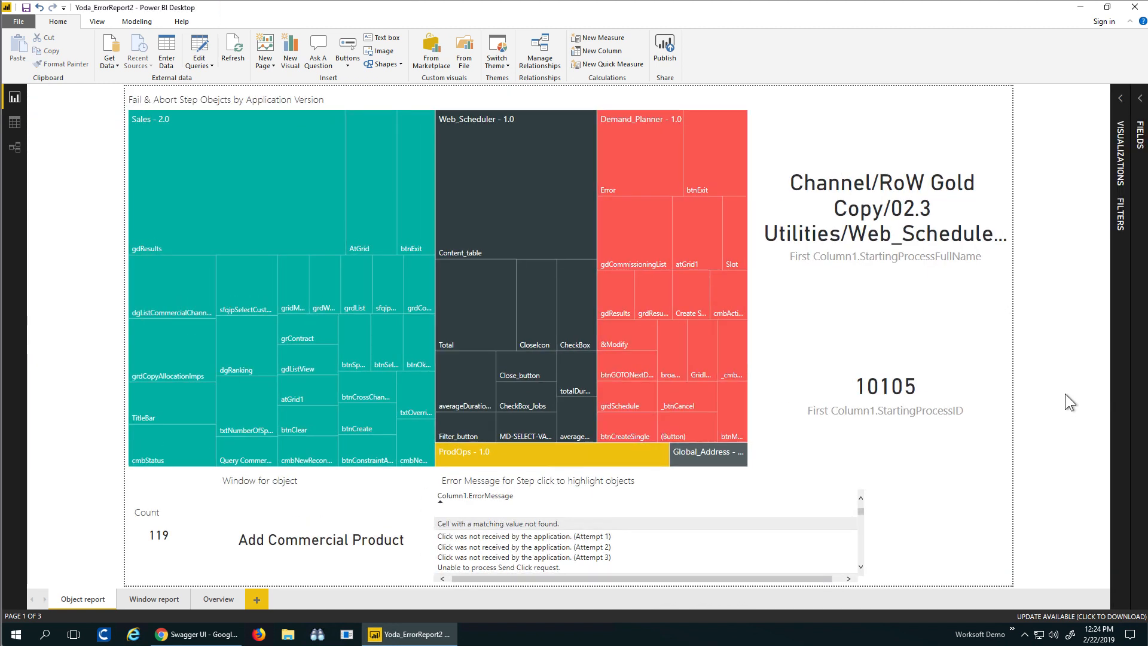
Step: Cross-filter via Close_button and error rows, ending on 'Object reference not set' with 1 result
left_click(884, 212)
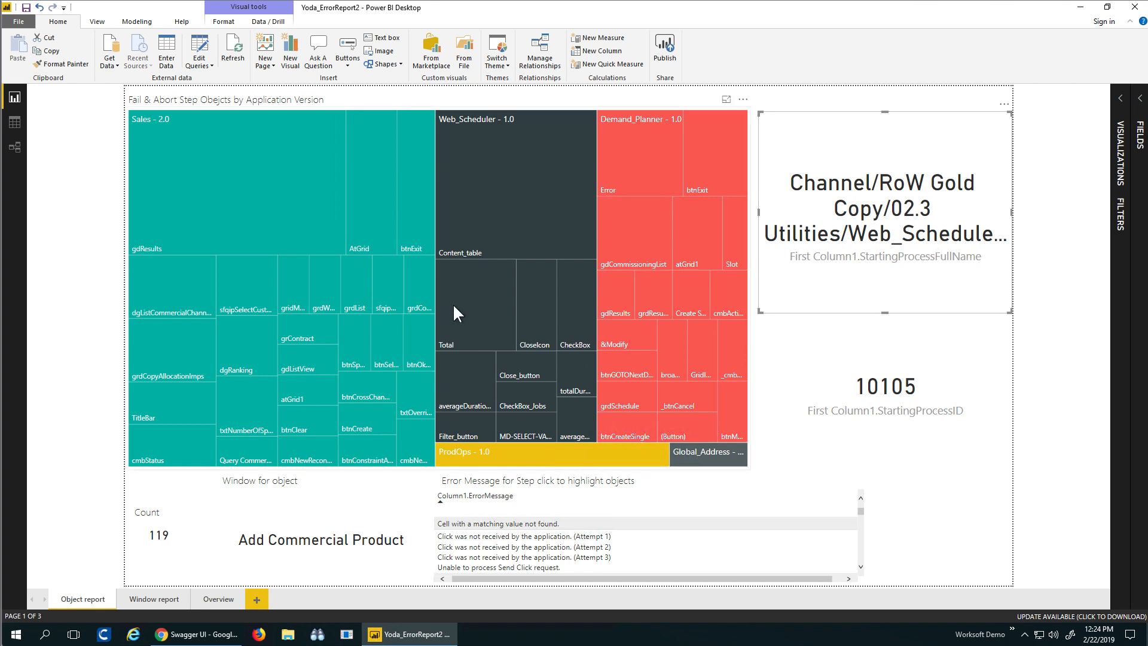
left_click(525, 375)
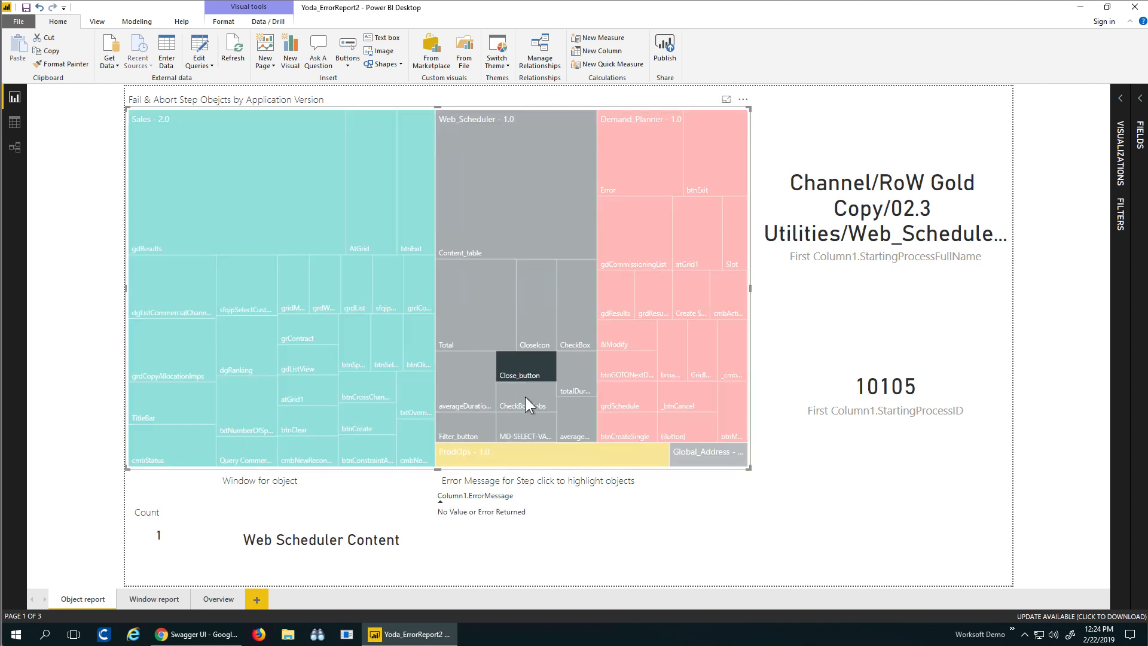
left_click(524, 405)
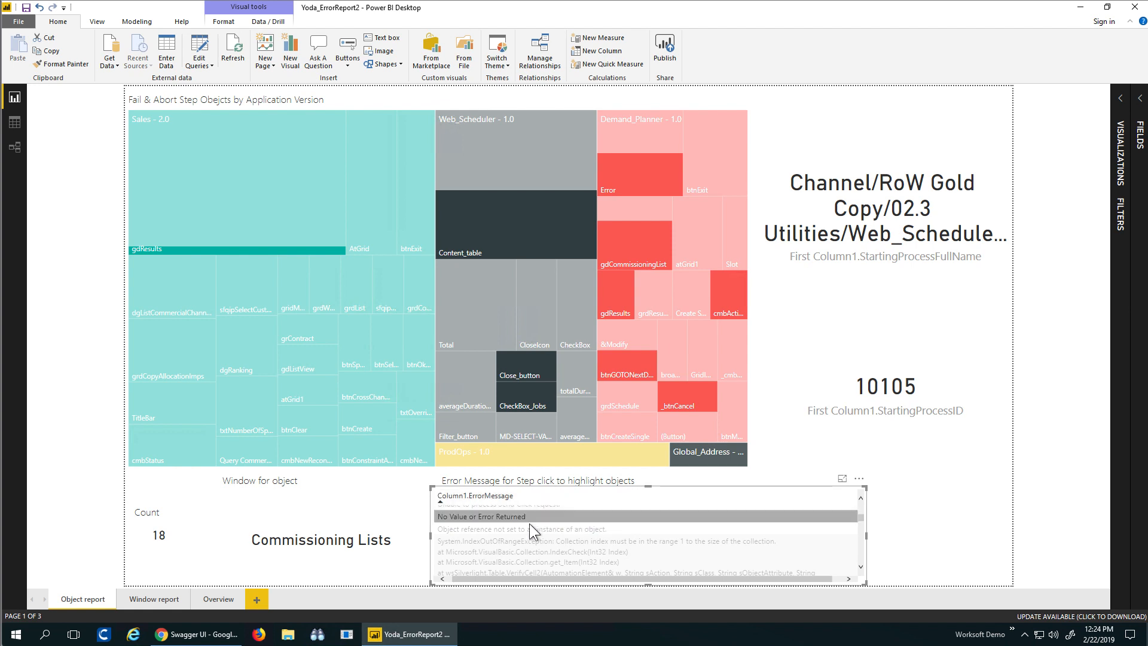
left_click(520, 529)
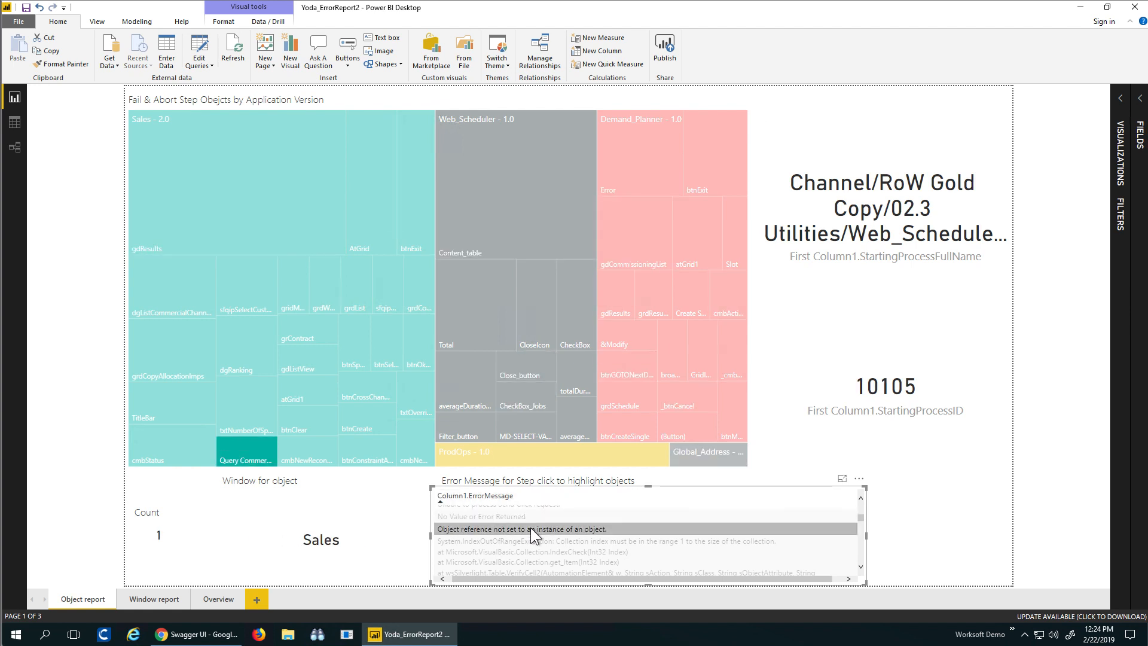